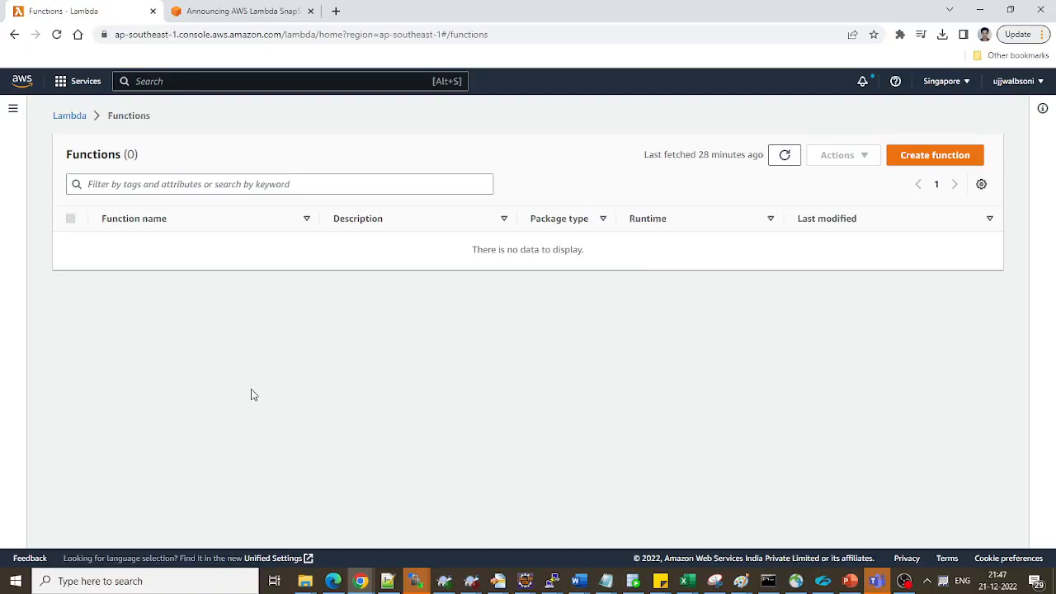
pyautogui.moveTo(229, 434)
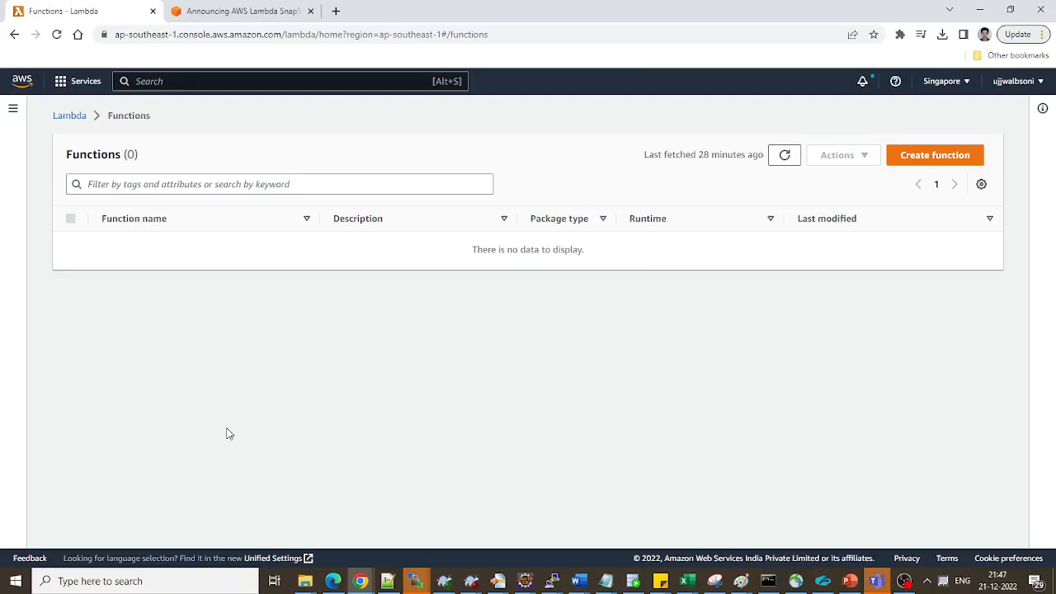
pyautogui.moveTo(238, 7)
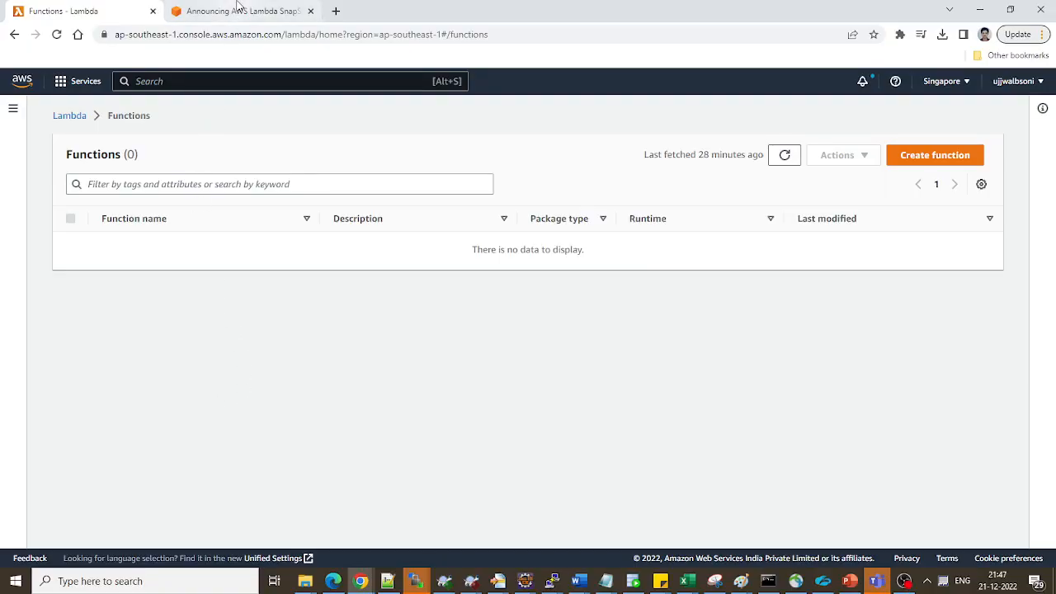
# Step: Highlight the SnapStart announcement's sentence listing available regions, including Asia Pacific (Singapore)
pyautogui.click(239, 9)
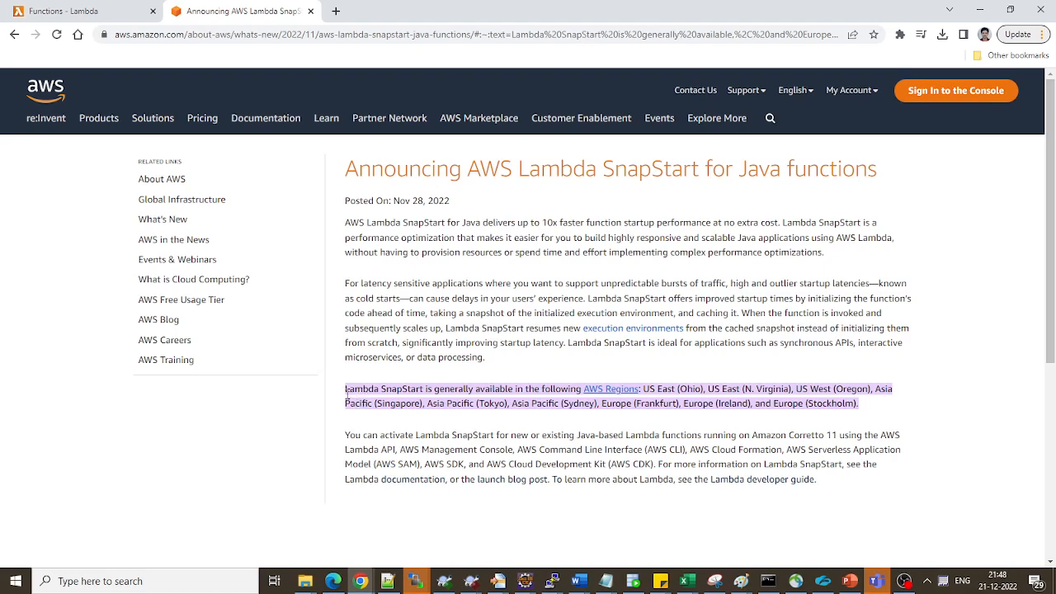
pyautogui.doubleClick(371, 389)
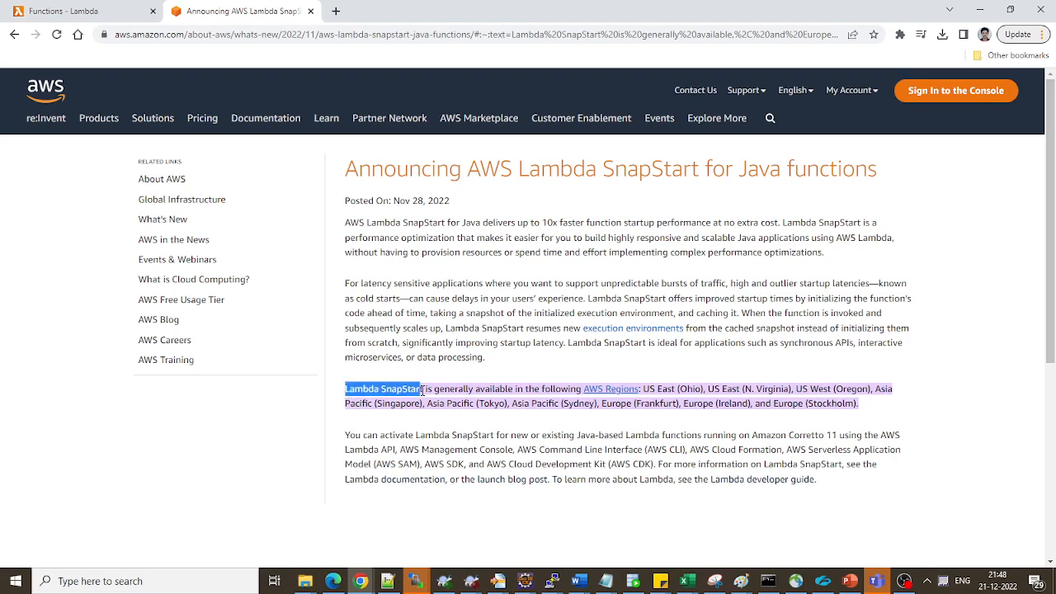
pyautogui.moveTo(420, 389); pyautogui.dragTo(492, 389)
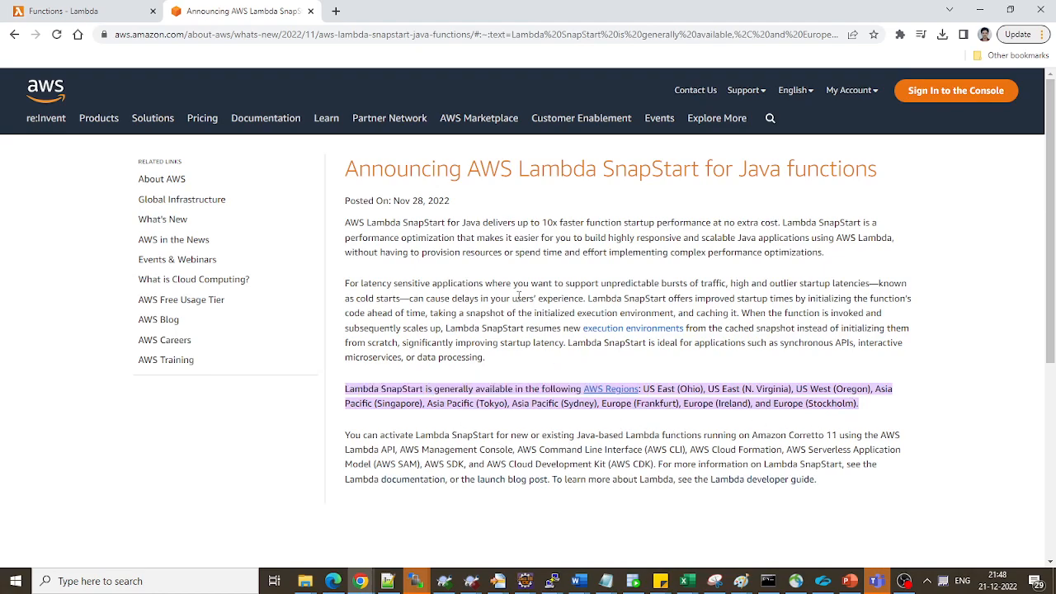
pyautogui.moveTo(343, 366)
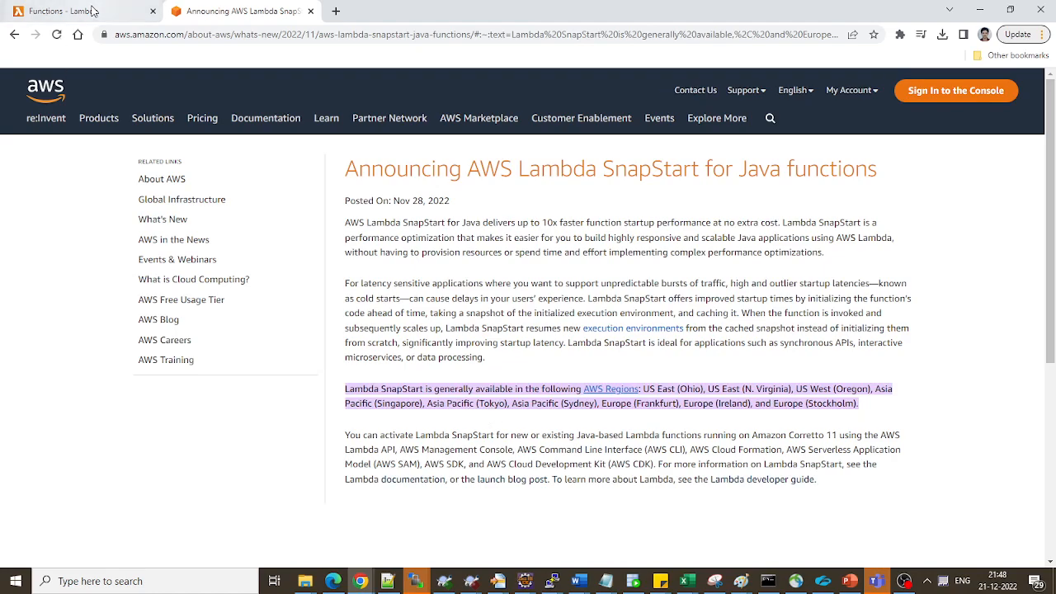
# Step: Start a new function authored from scratch and name it HelloWorld
pyautogui.click(75, 10)
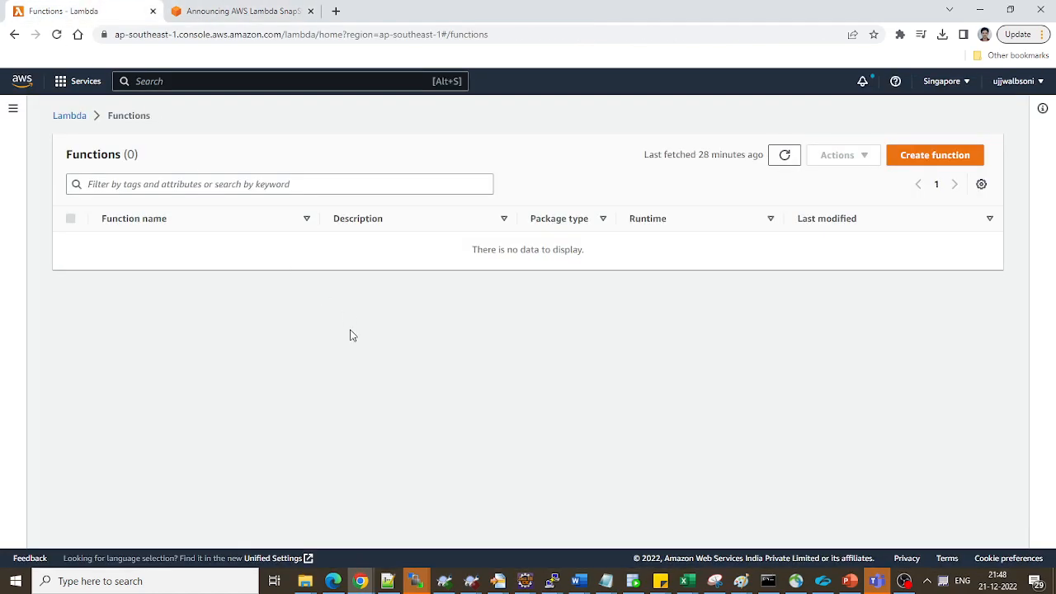
pyautogui.moveTo(1000, 197)
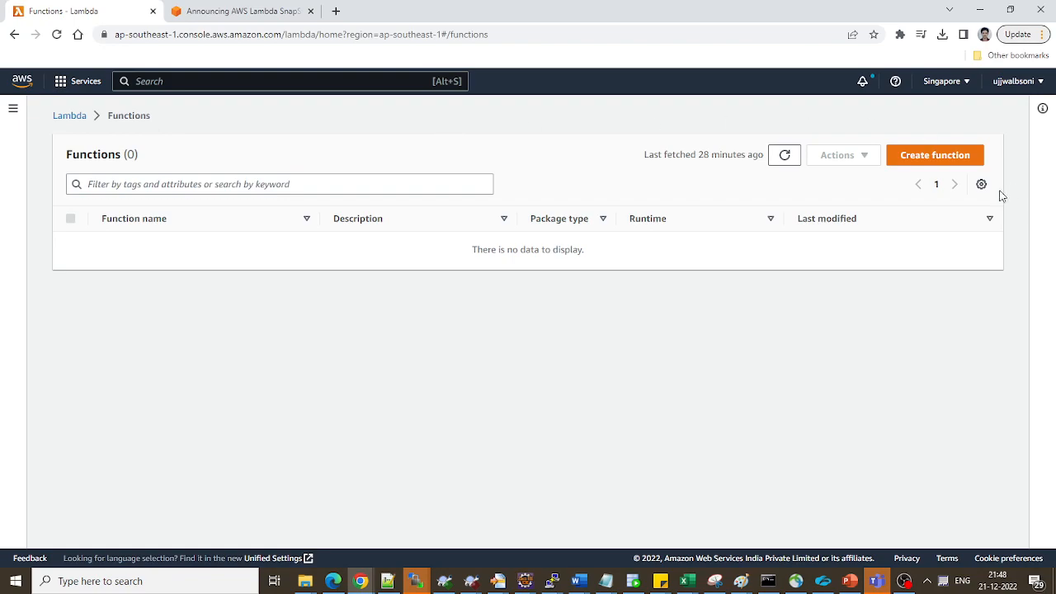
pyautogui.click(934, 156)
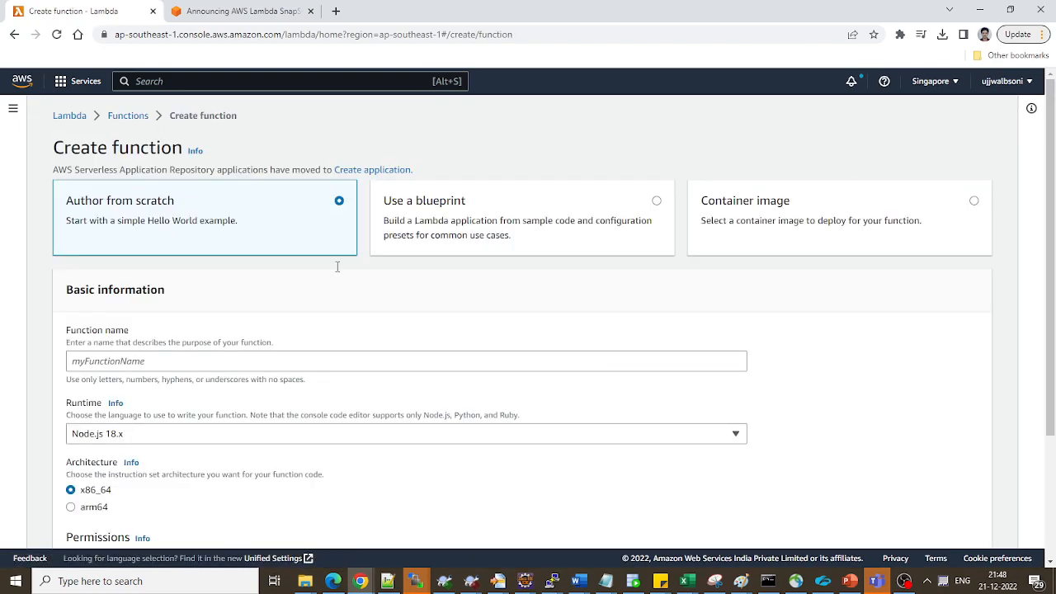
pyautogui.click(406, 359)
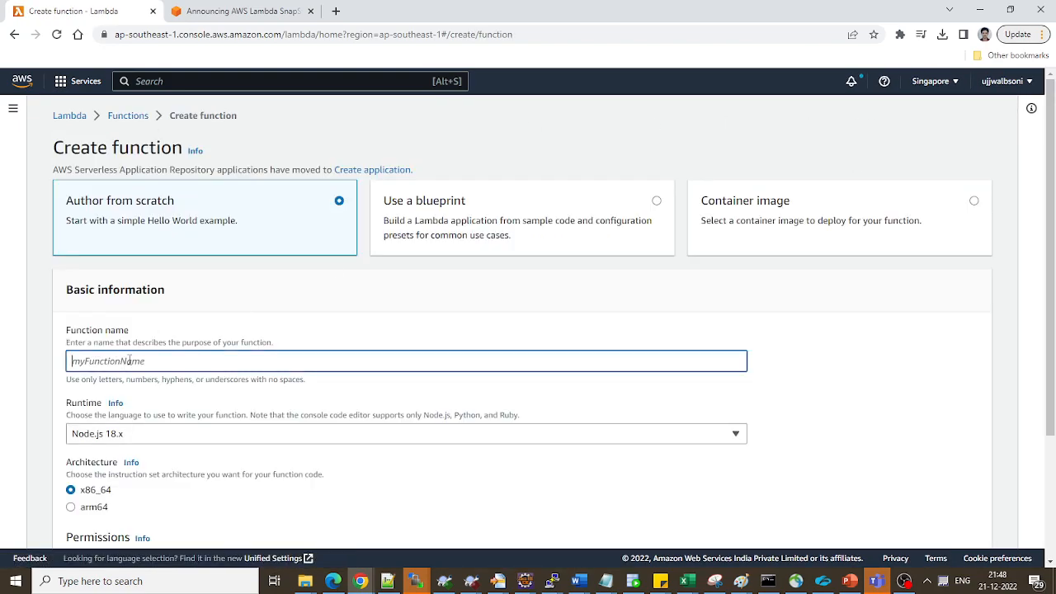
pyautogui.write('Hello')
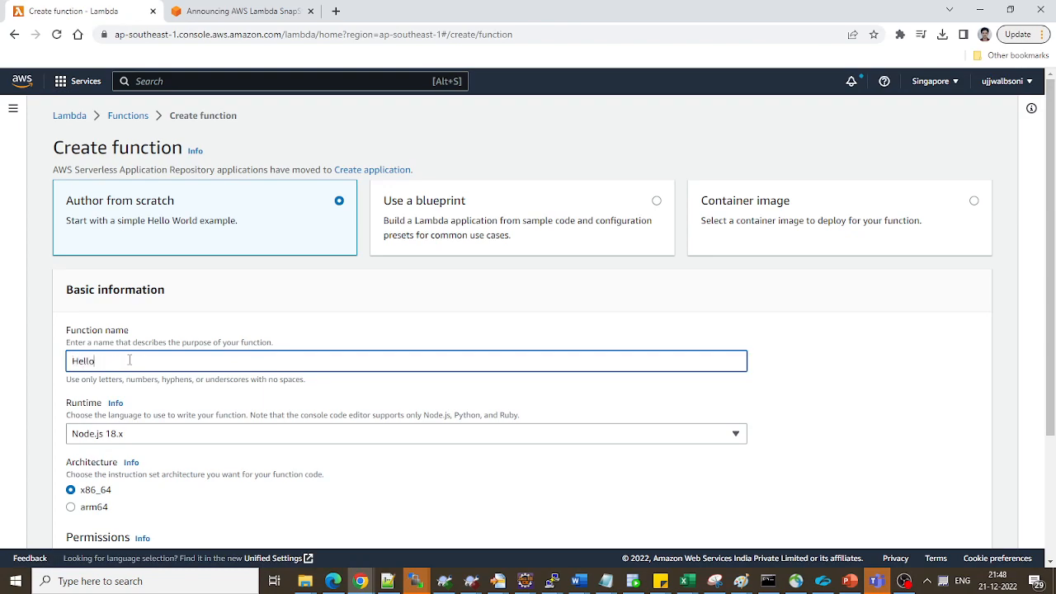
pyautogui.write('World')
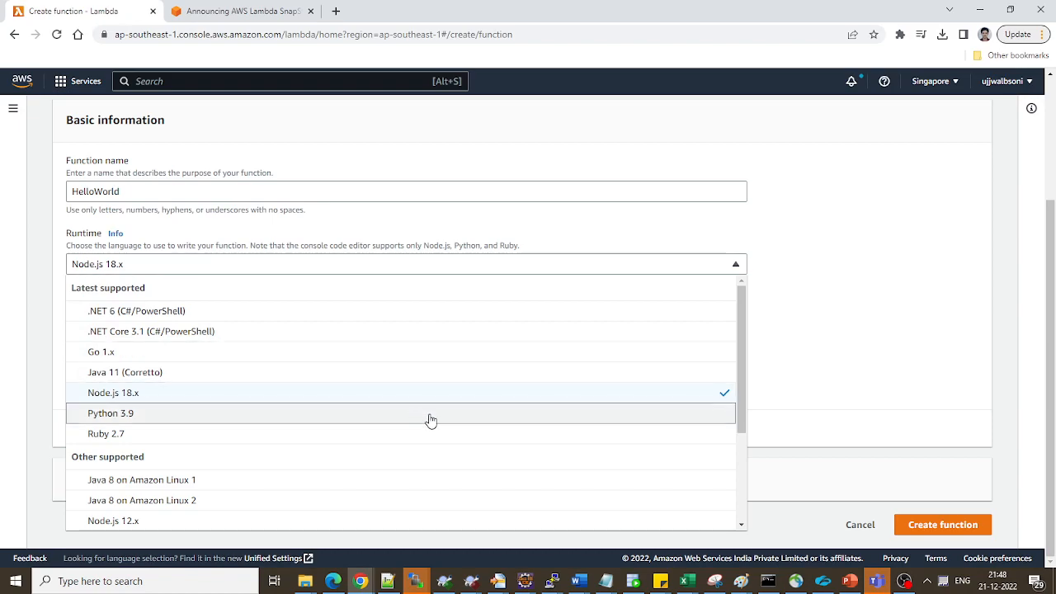
# Step: Choose the Java 11 (Corretto) runtime and create the HelloWorld function
pyautogui.scroll(-3)
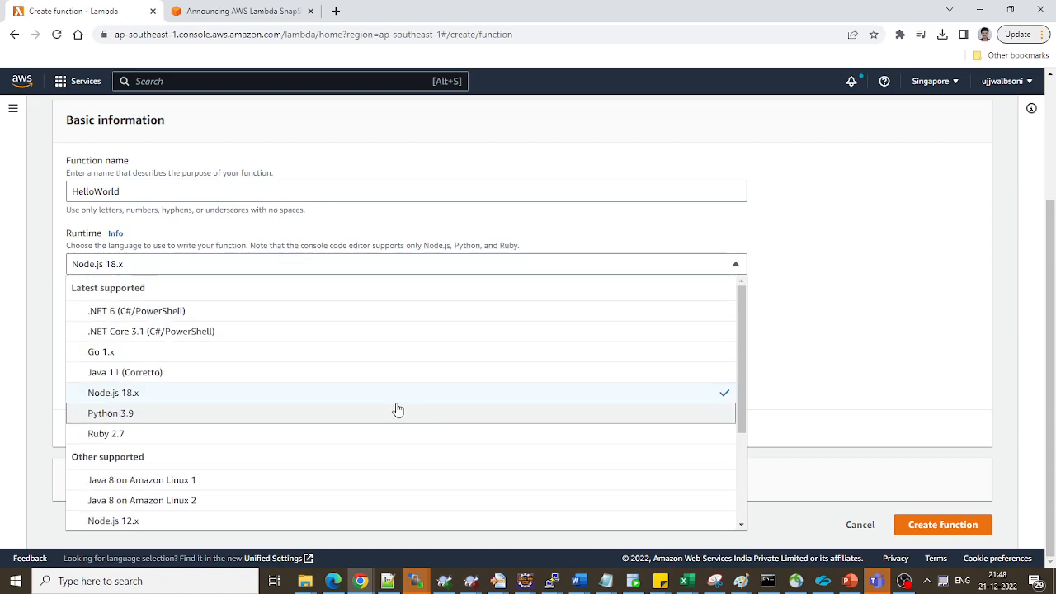
pyautogui.moveTo(184, 378)
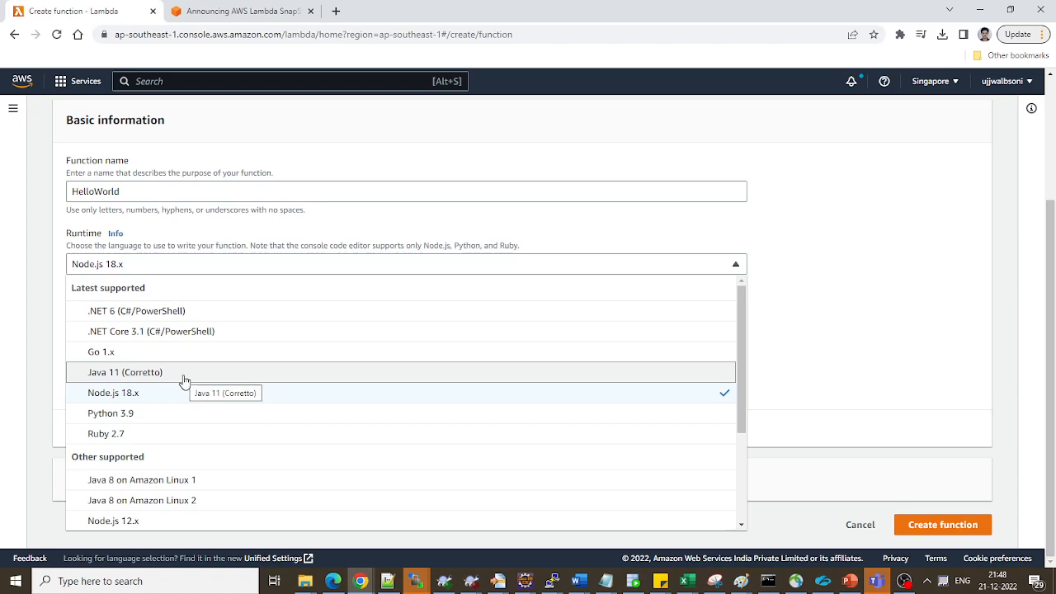
pyautogui.click(125, 373)
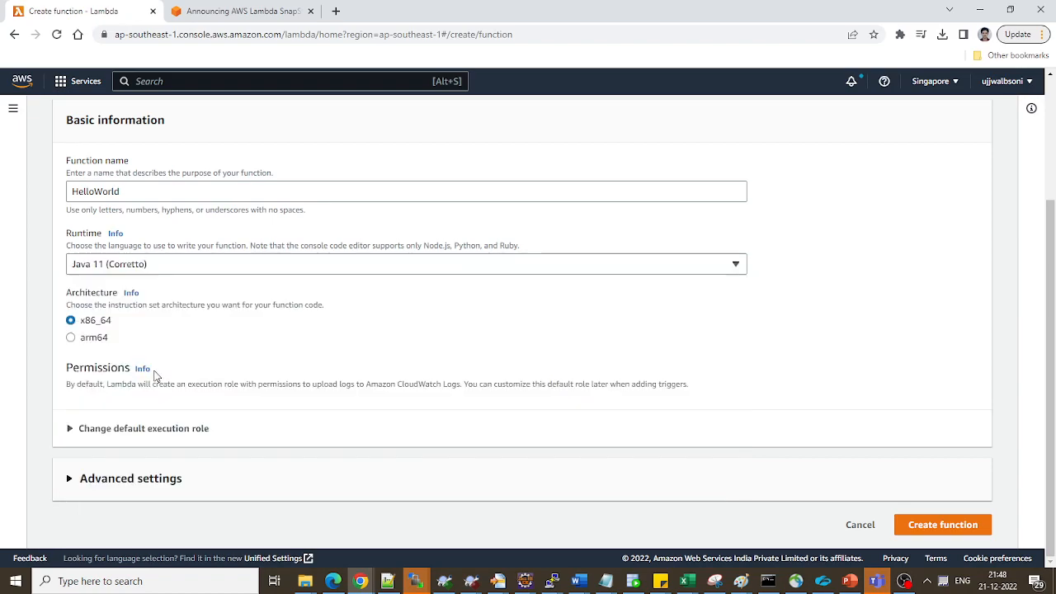
pyautogui.moveTo(762, 349)
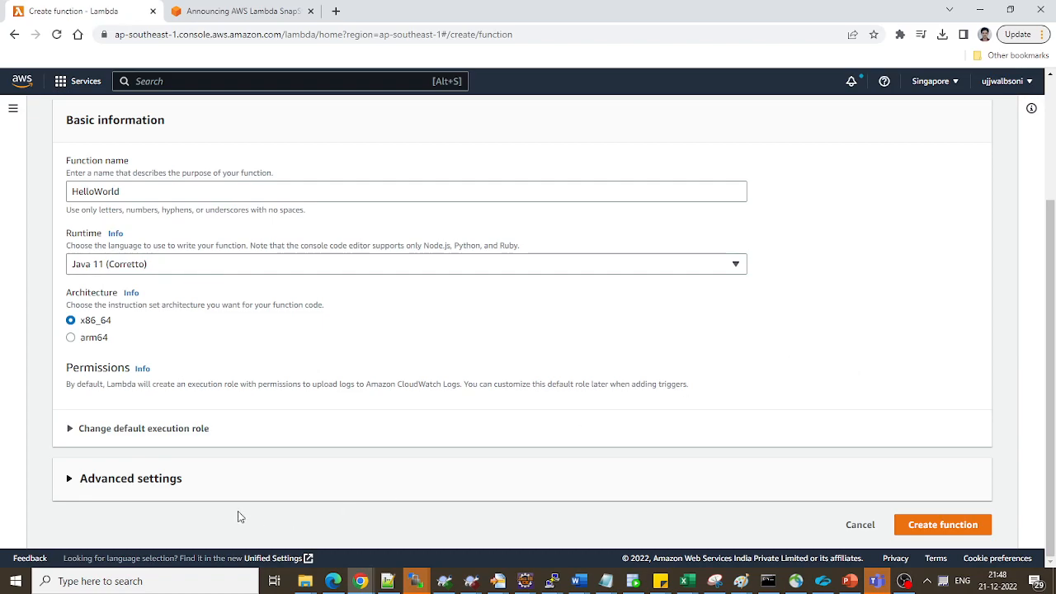
pyautogui.click(131, 479)
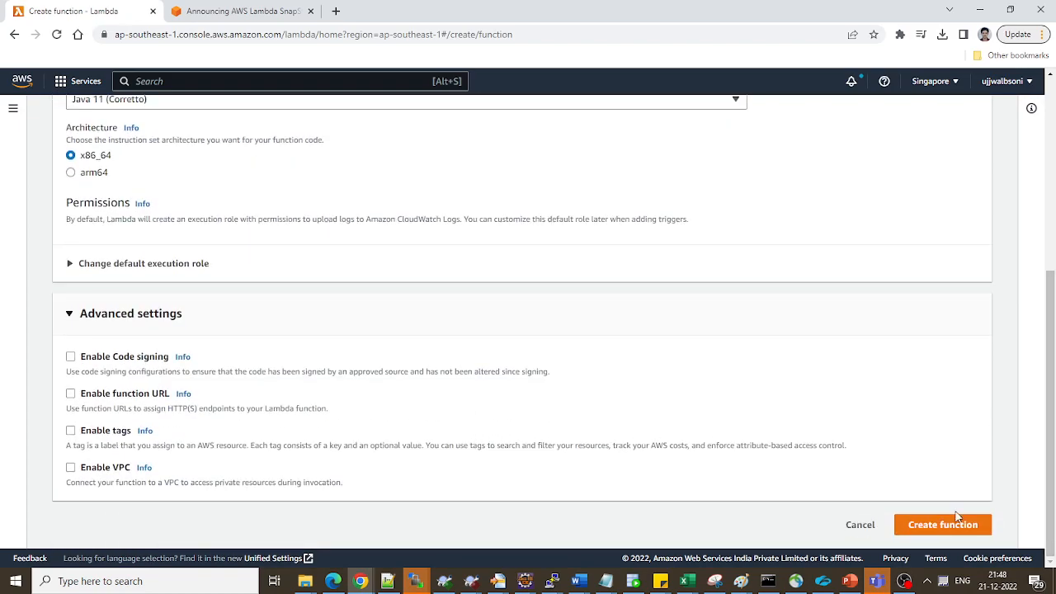
pyautogui.click(944, 524)
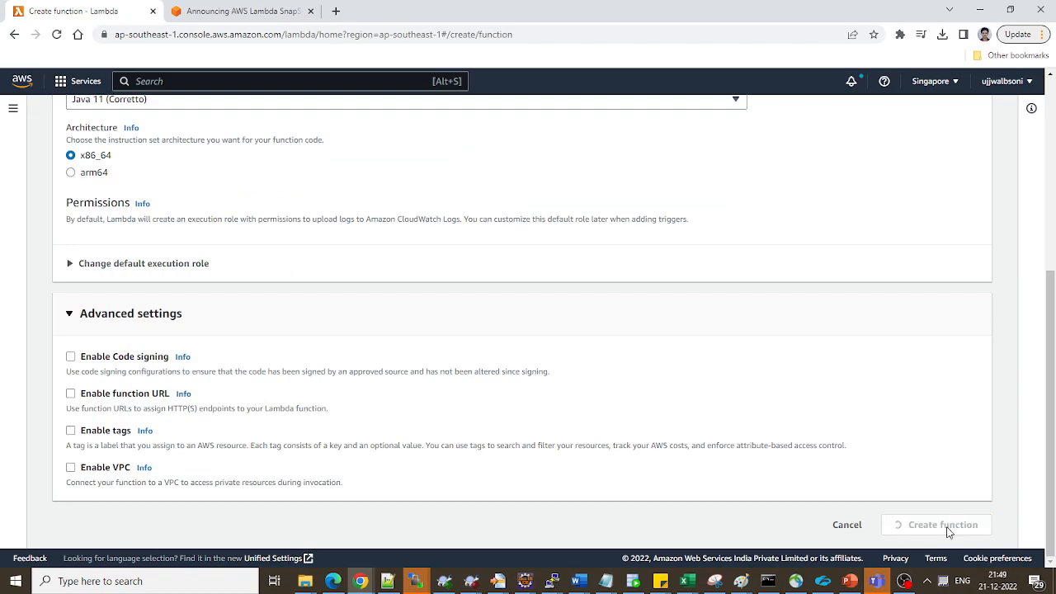
pyautogui.moveTo(749, 247)
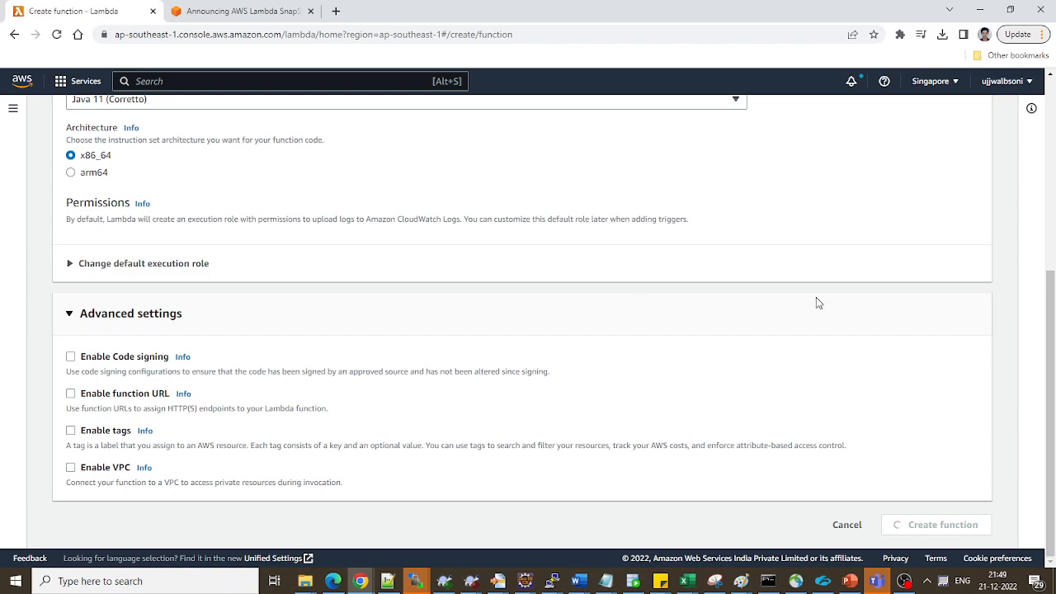
pyautogui.moveTo(739, 354)
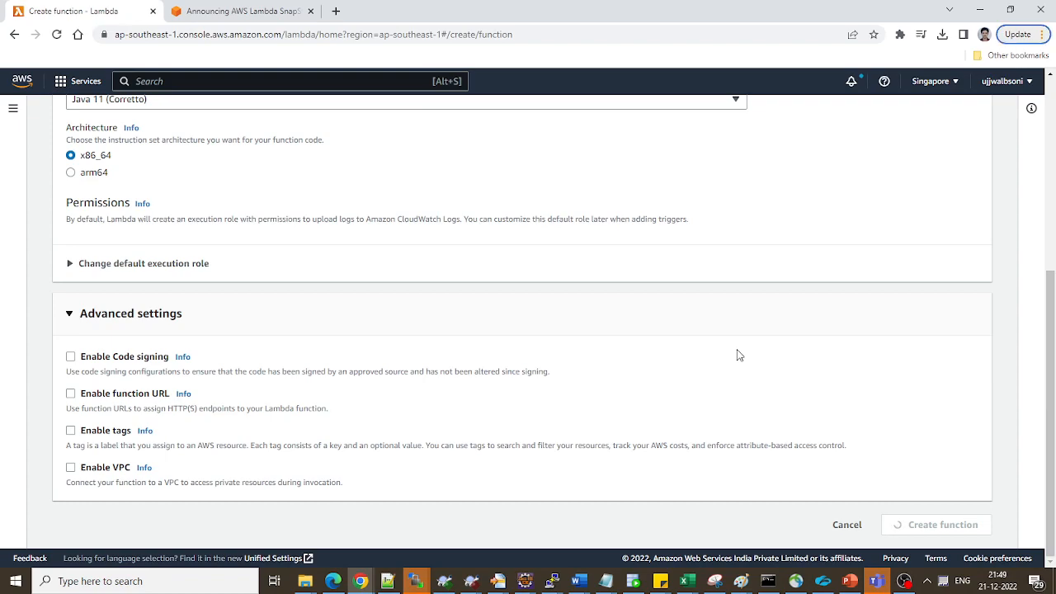
pyautogui.click(936, 524)
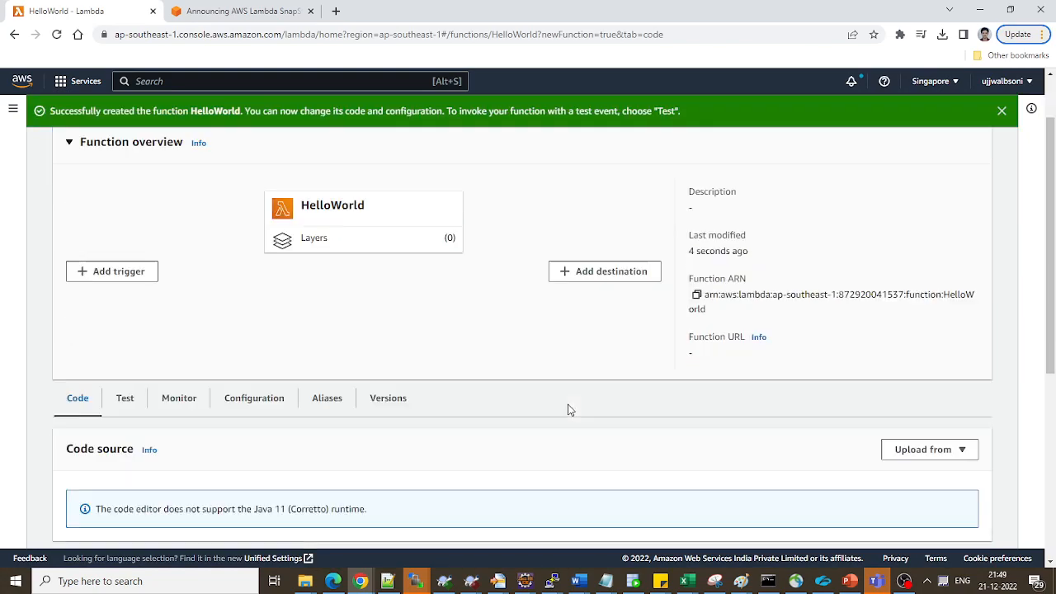
# Step: Scroll to HelloWorld's code properties showing Java 11 (Corretto) and handler example.Hello::handleRequest
pyautogui.scroll(-3)
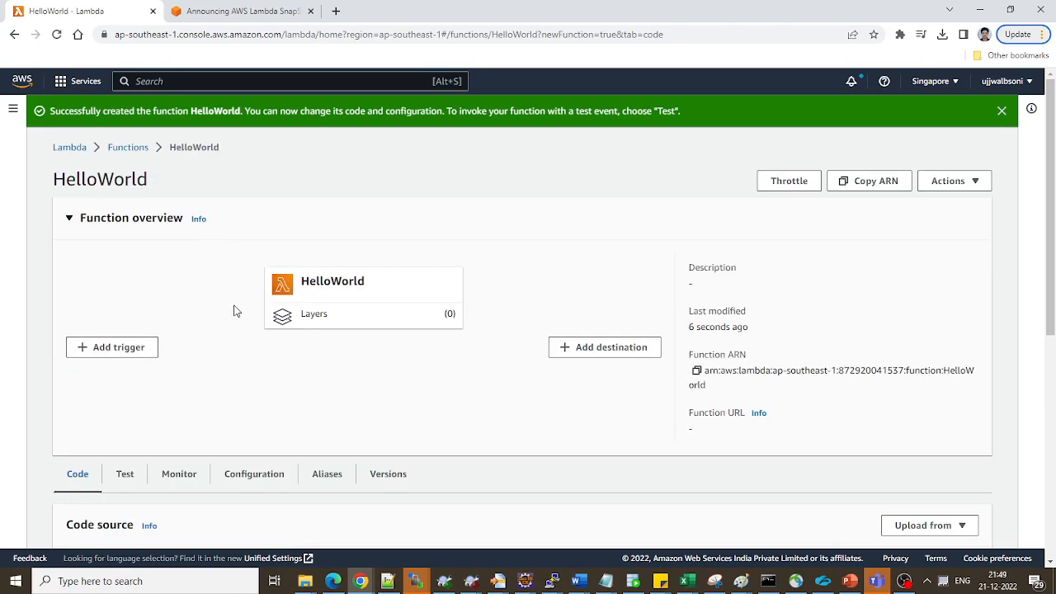
pyautogui.scroll(-3)
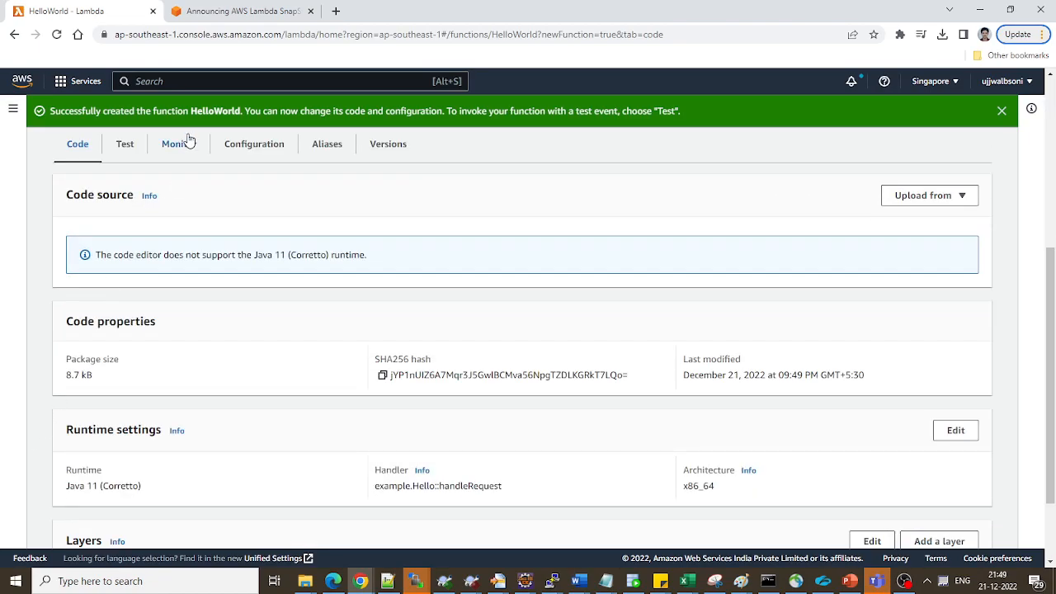
pyautogui.moveTo(125, 143)
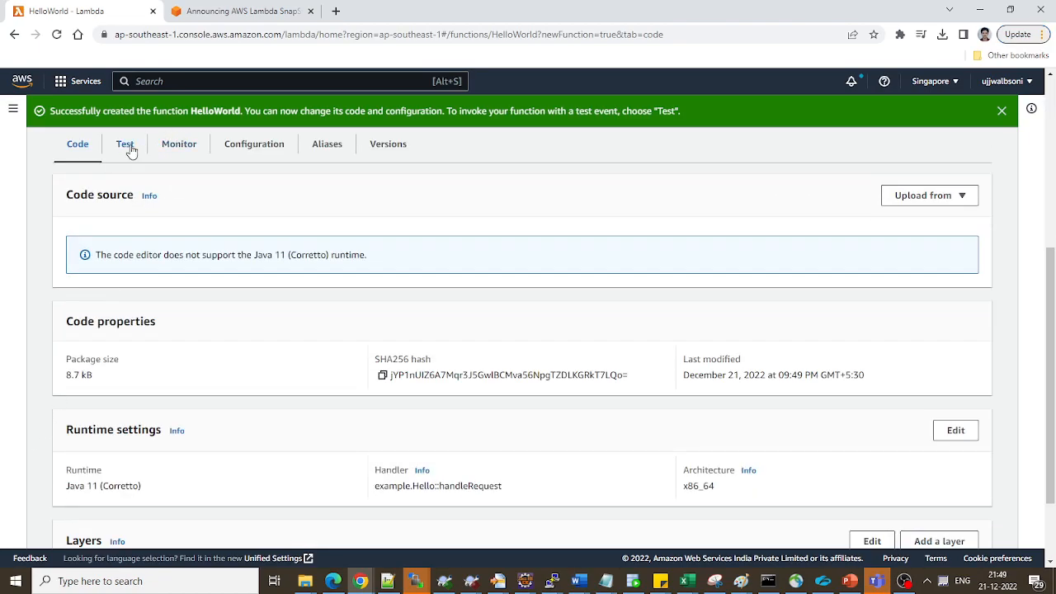
# Step: Return to HelloWorld's Code tab showing runtime settings and no attached layers
pyautogui.click(125, 143)
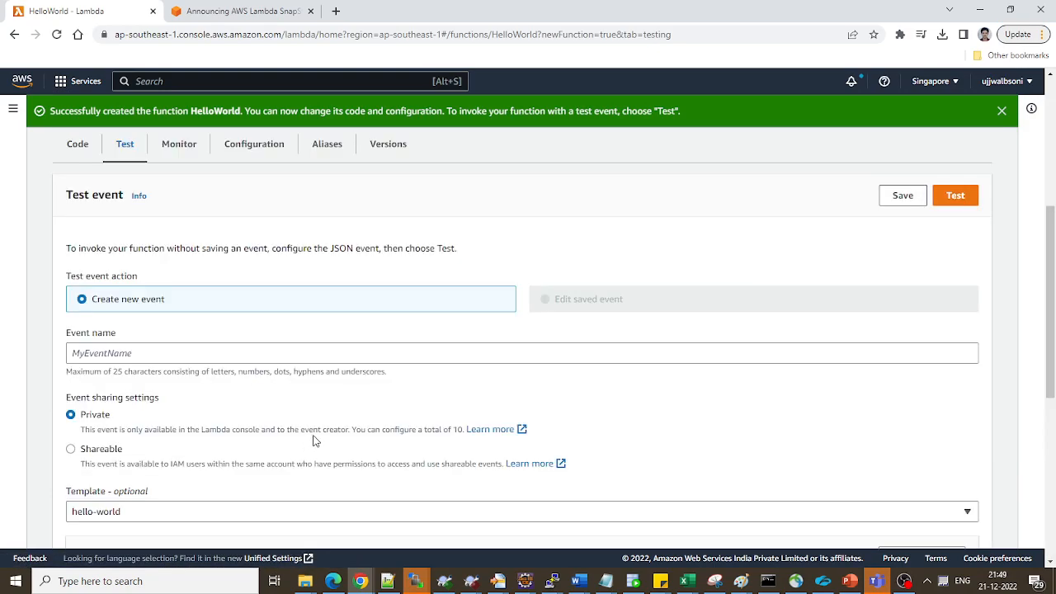
pyautogui.moveTo(535, 412)
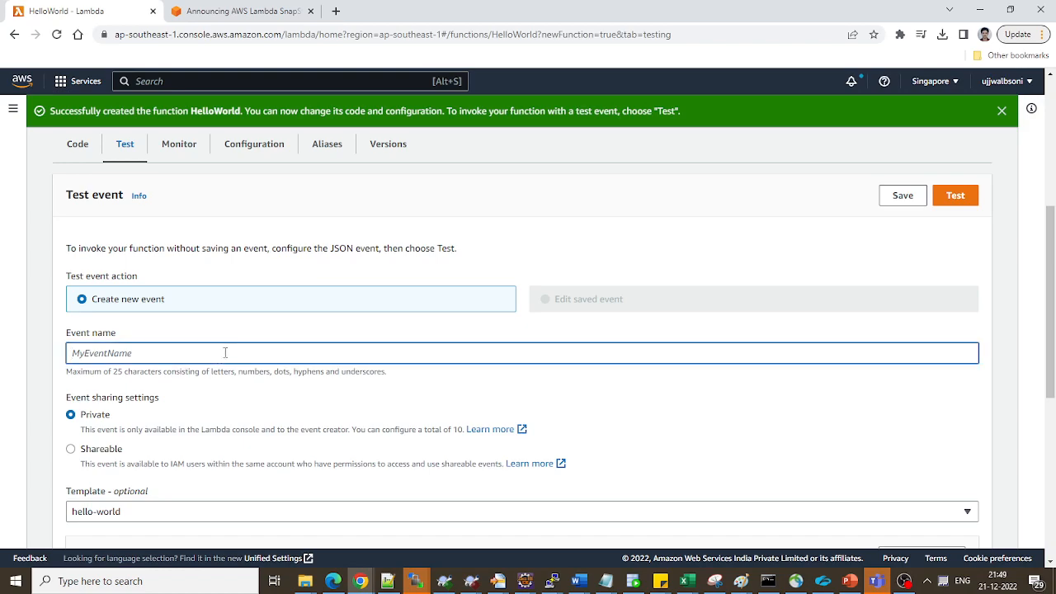
pyautogui.click(76, 144)
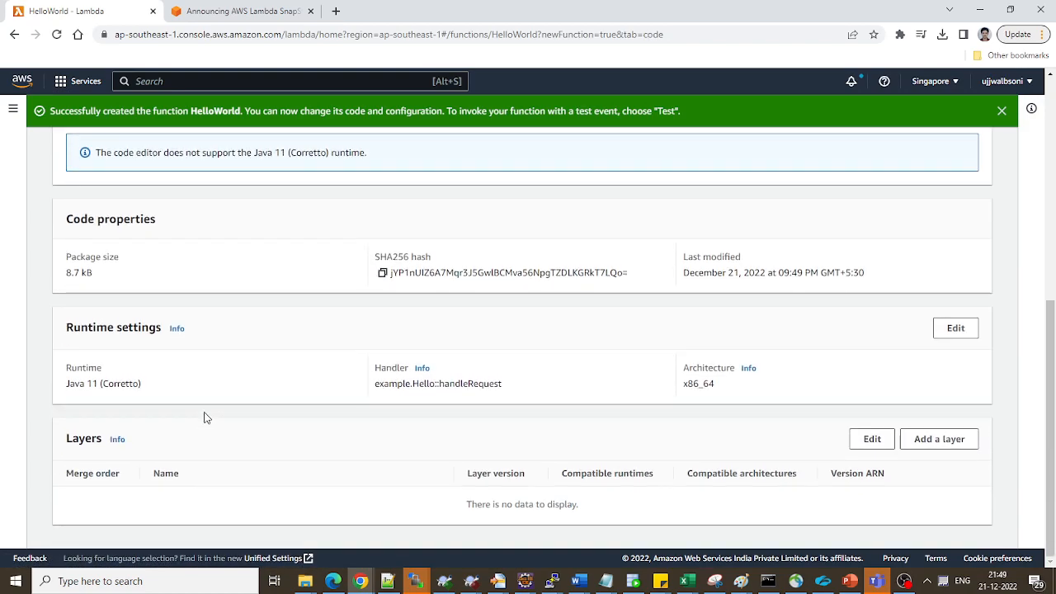
pyautogui.scroll(3)
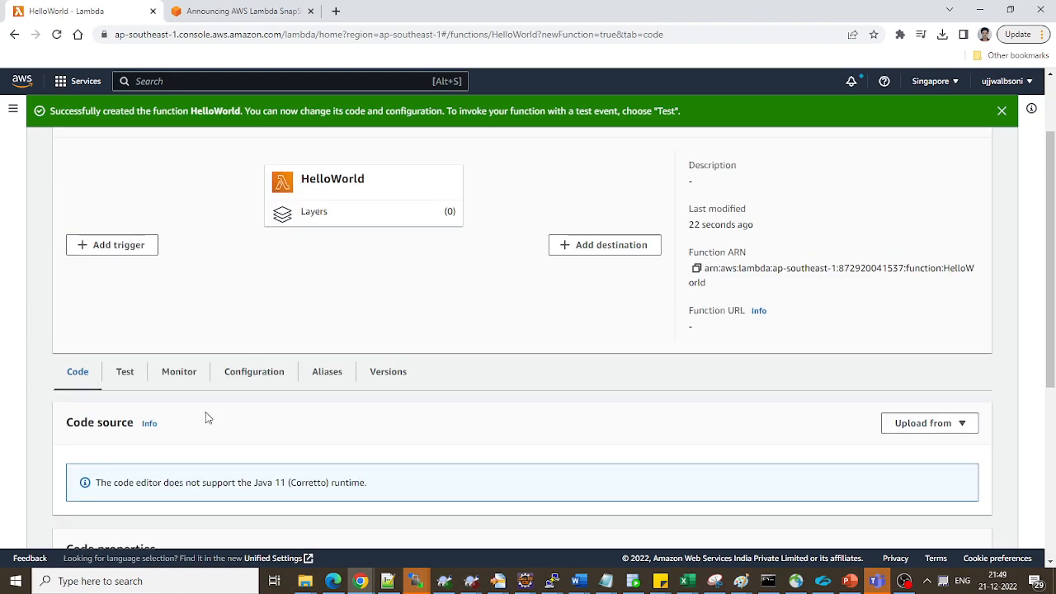
pyautogui.moveTo(989, 422)
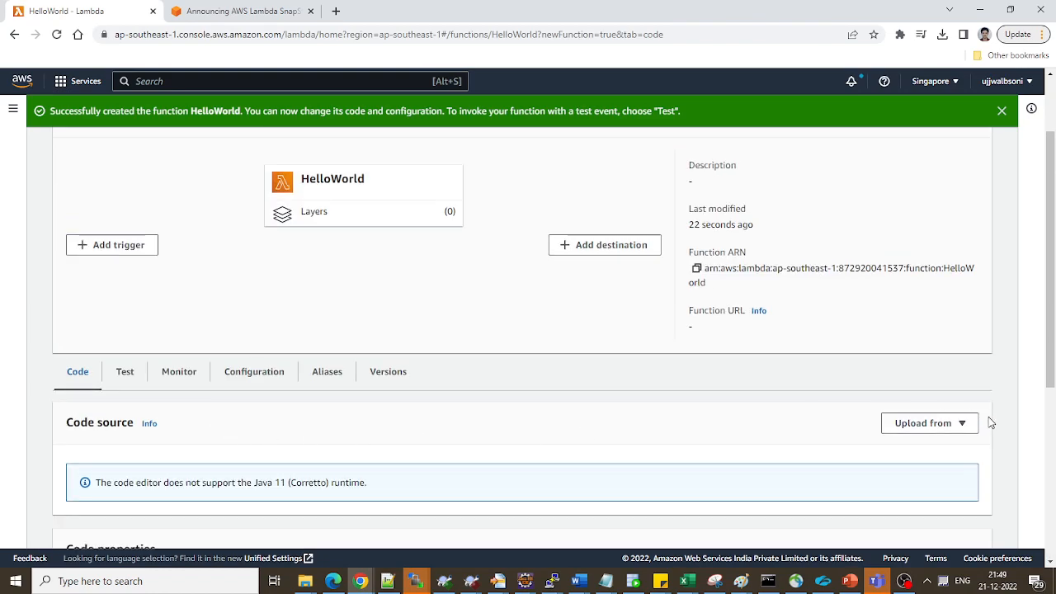
pyautogui.moveTo(560, 432)
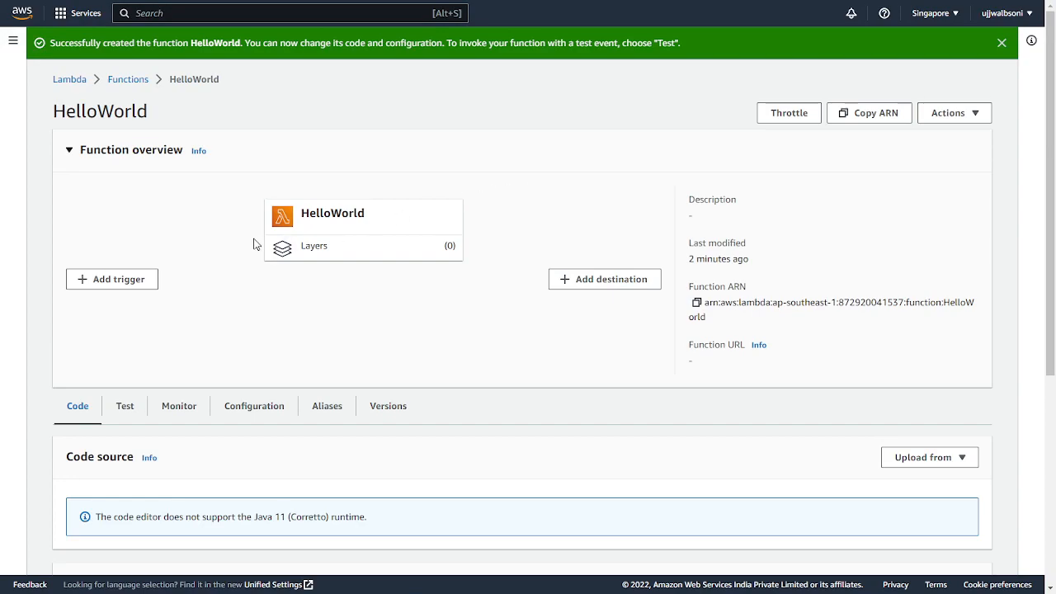
pyautogui.moveTo(3, 261)
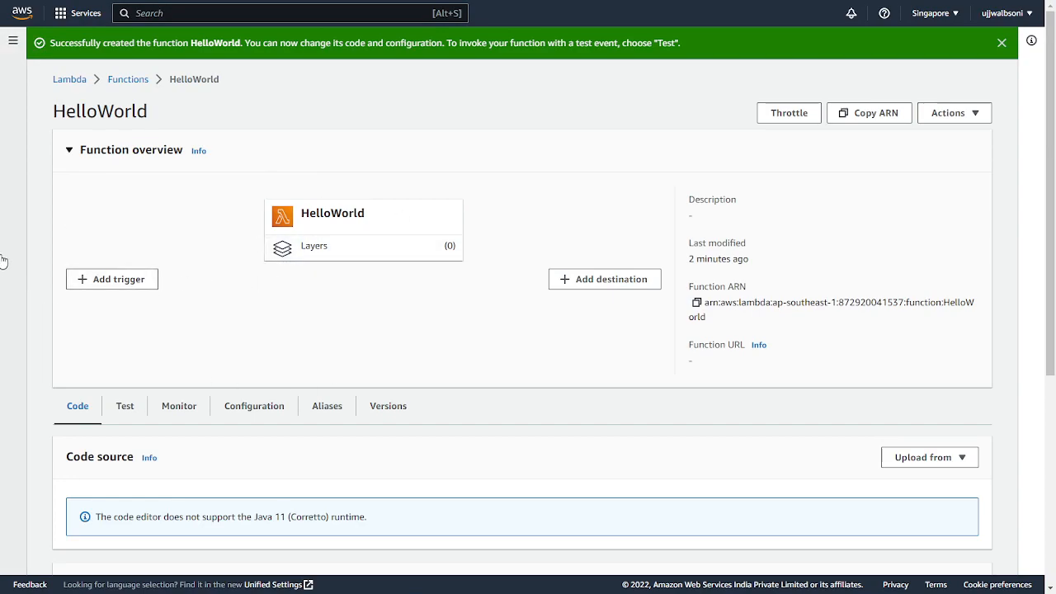
pyautogui.moveTo(429, 234)
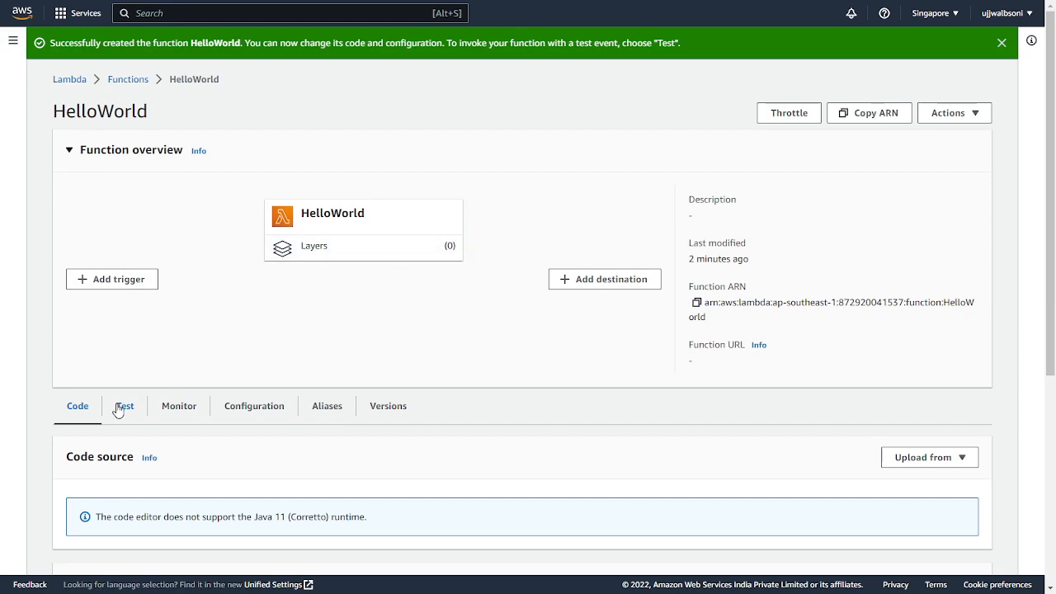
# Step: Run HelloWorld with a new test event named TestEvent and get a succeeded result
pyautogui.click(126, 406)
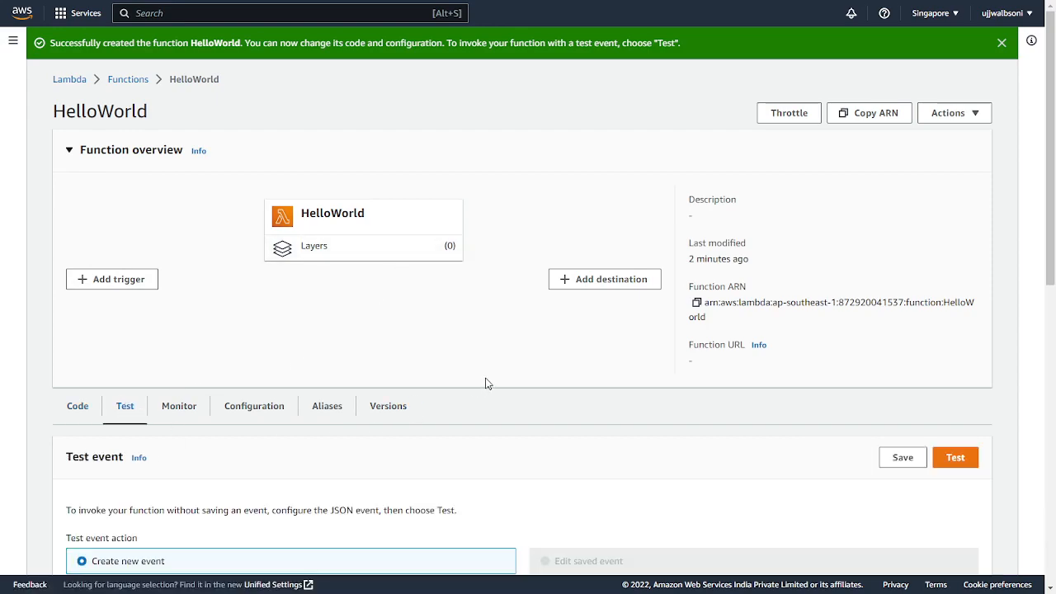
pyautogui.scroll(-3)
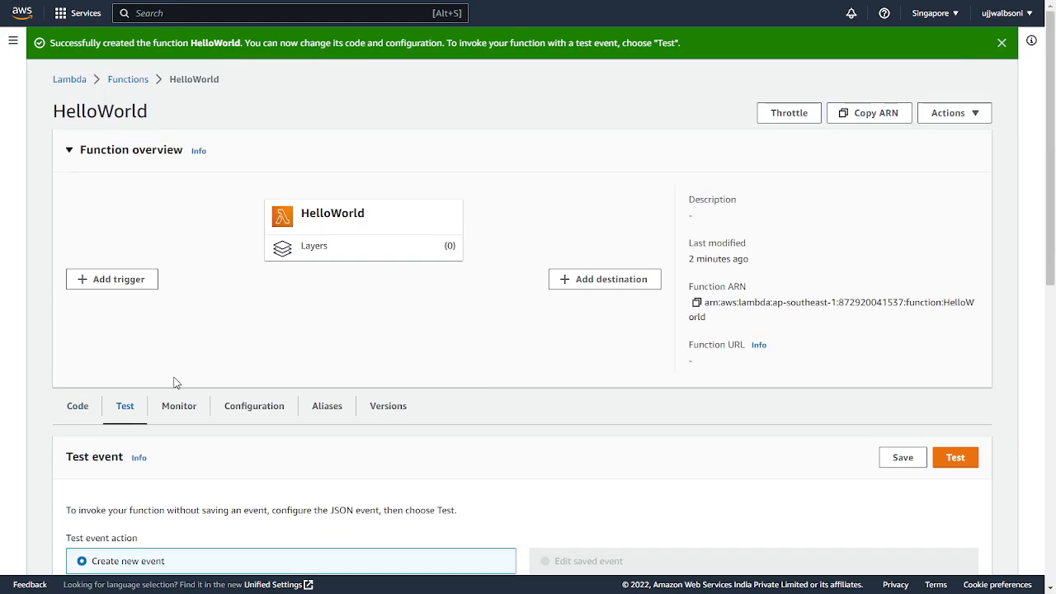
pyautogui.scroll(-3)
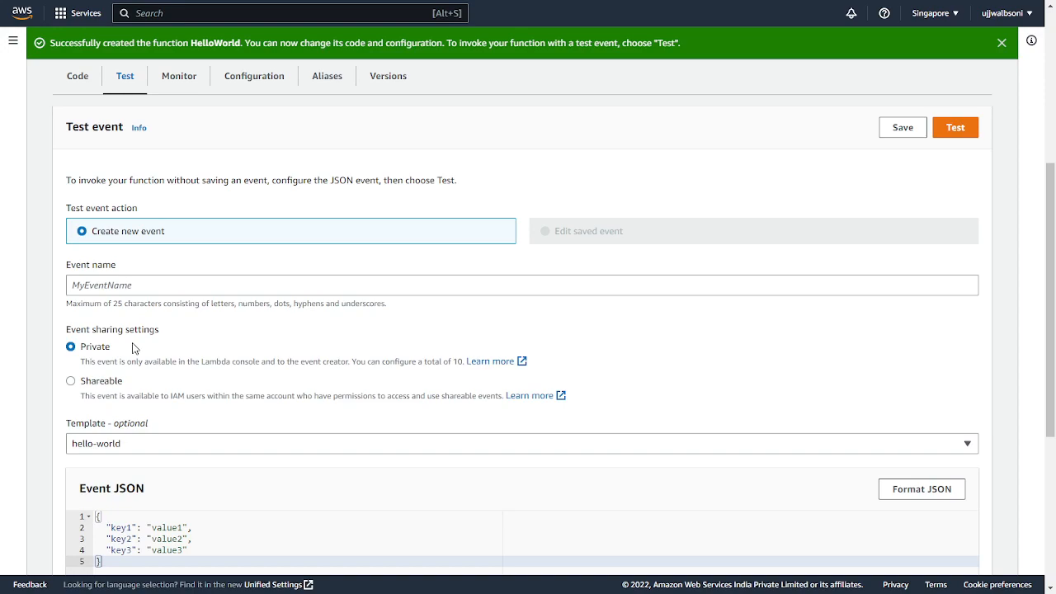
pyautogui.click(525, 284)
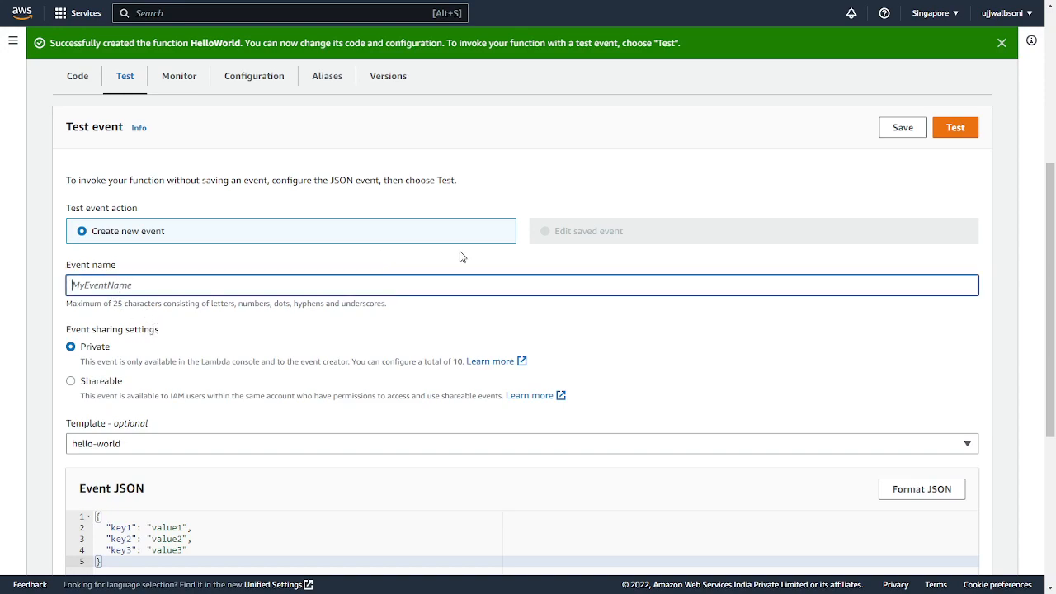
pyautogui.write('TestEvent')
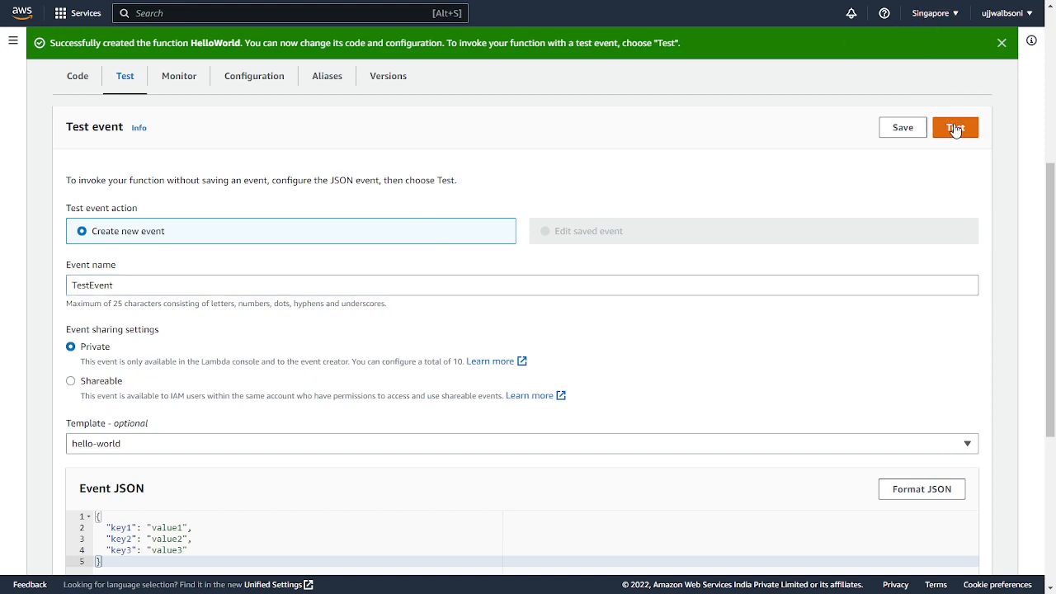
pyautogui.click(955, 127)
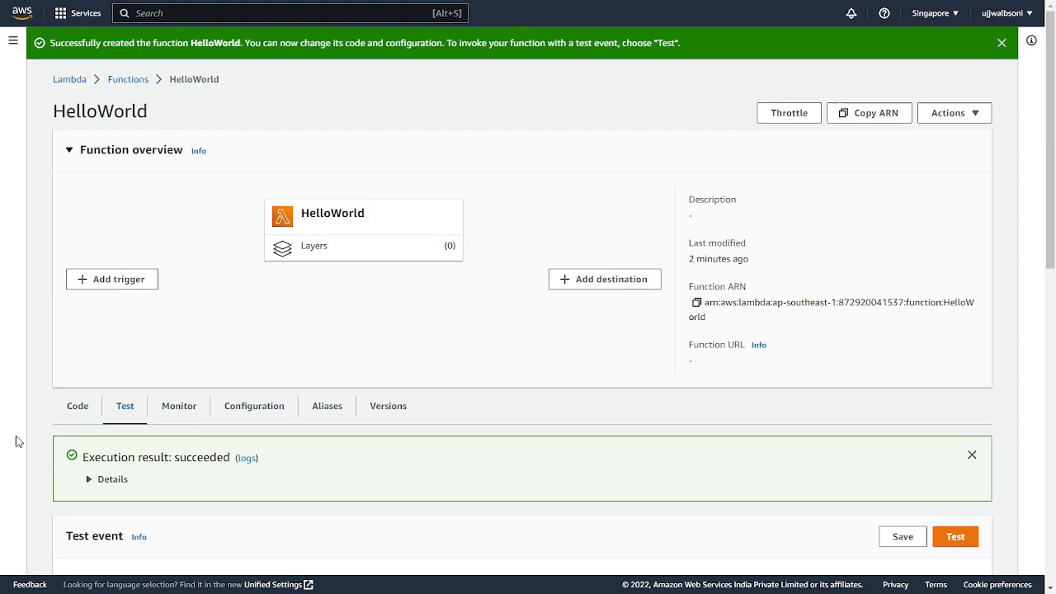
# Step: Expand execution details and highlight the 435.49 ms init duration and 43.34 ms duration
pyautogui.click(112, 479)
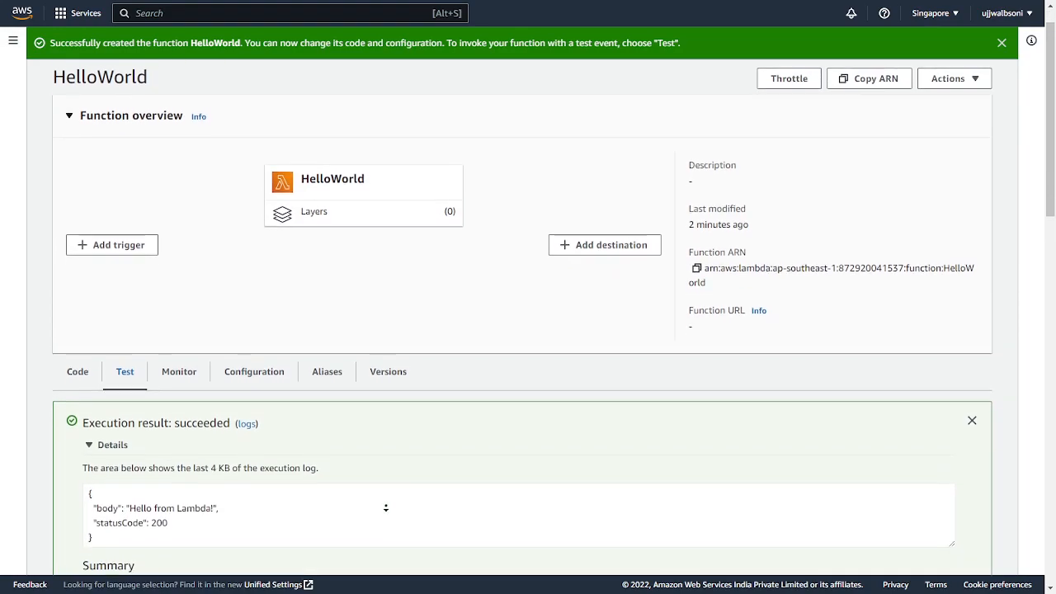
pyautogui.scroll(-3)
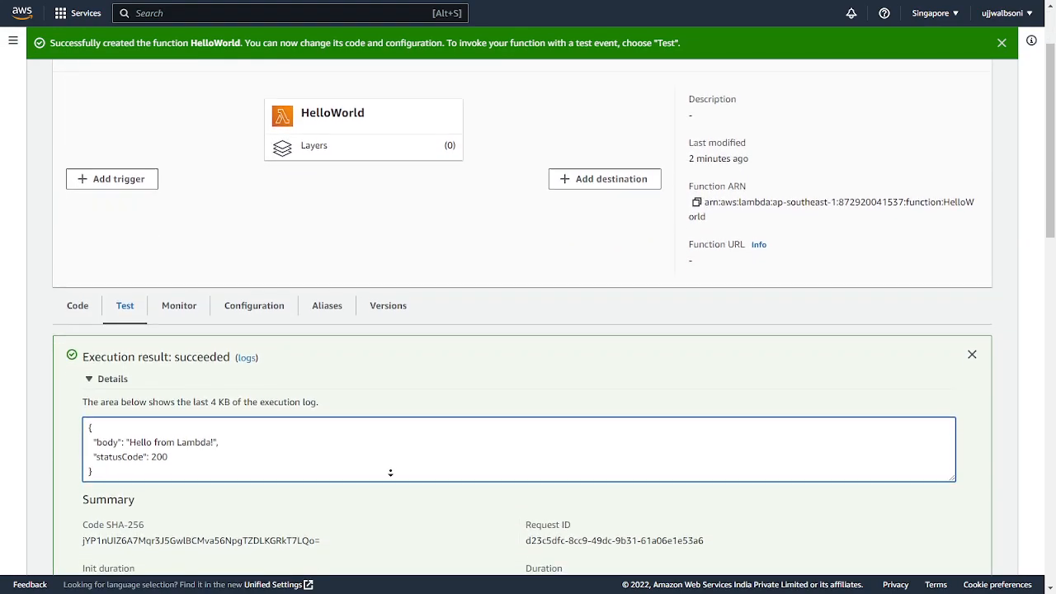
pyautogui.scroll(-3)
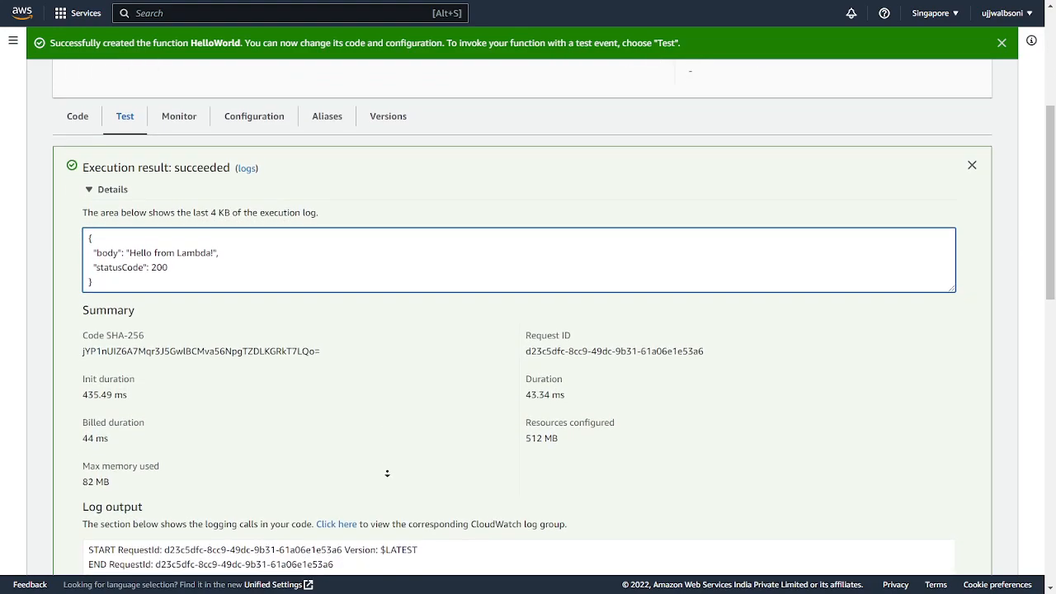
pyautogui.scroll(-3)
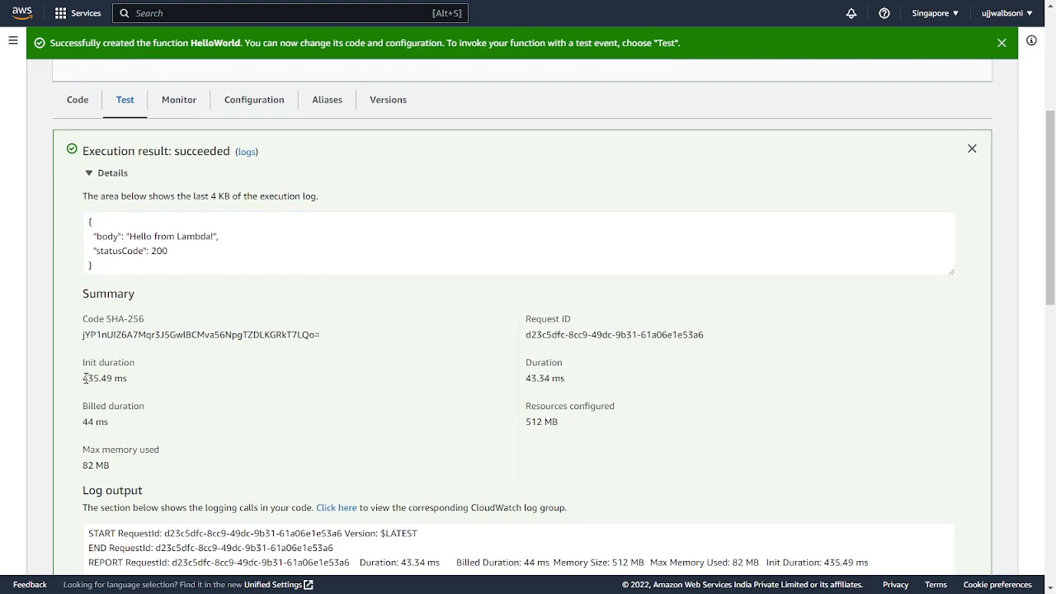
pyautogui.doubleClick(103, 378)
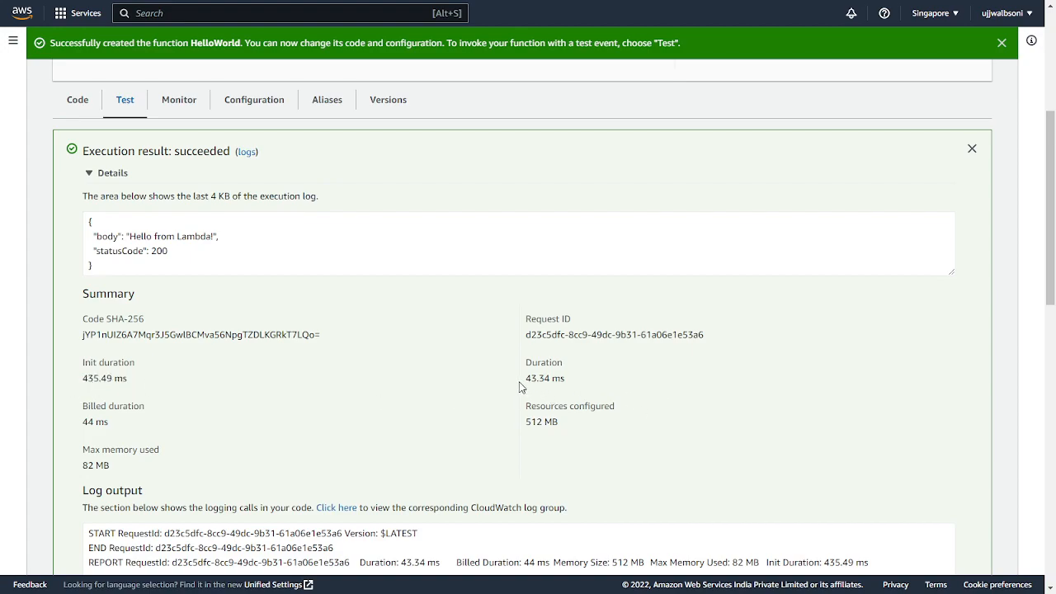
pyautogui.scroll(-3)
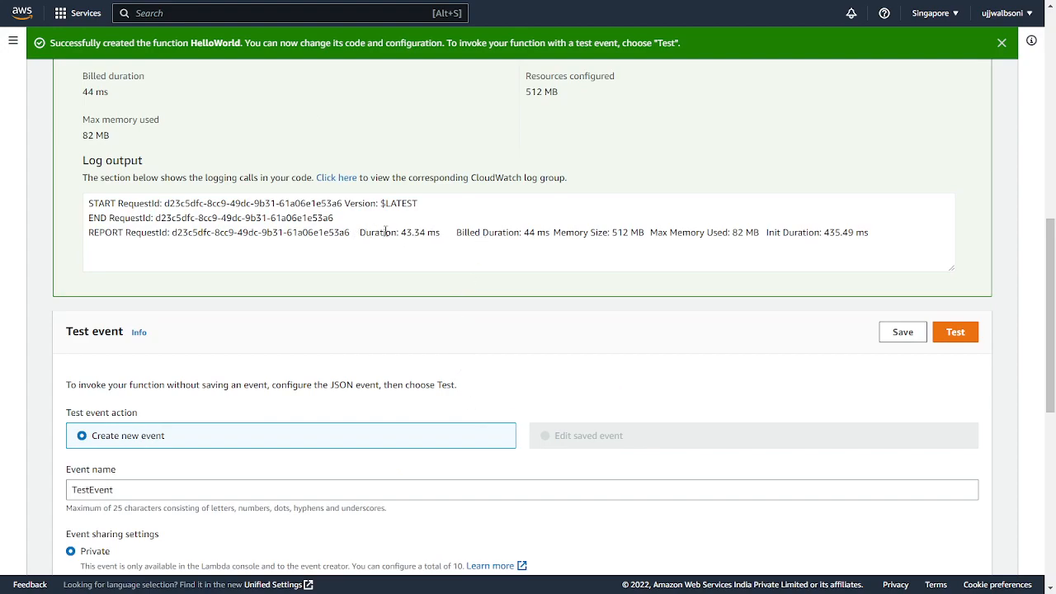
pyautogui.doubleClick(416, 231)
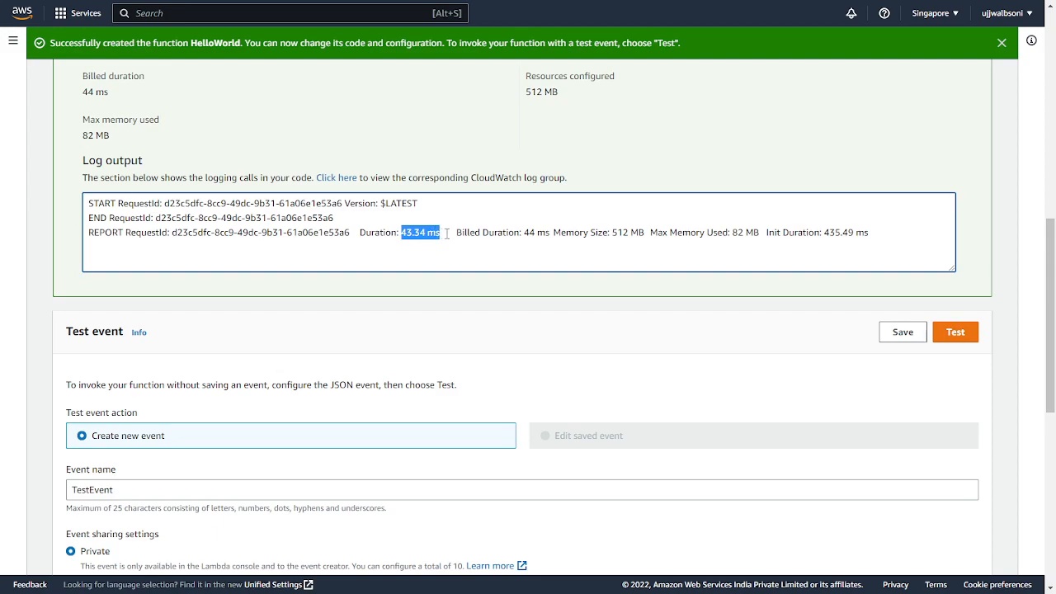
pyautogui.moveTo(891, 364)
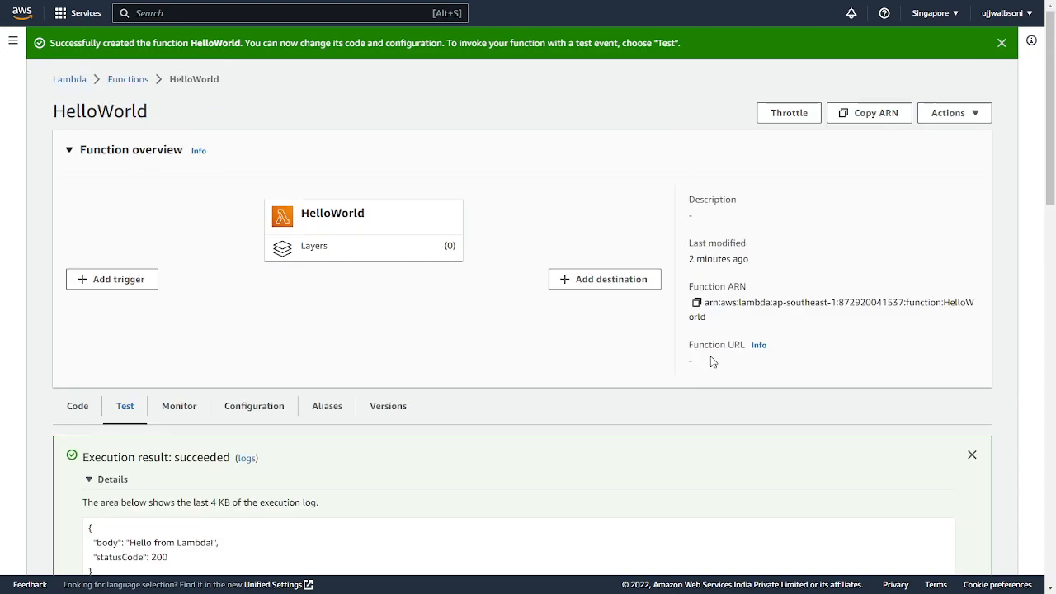
pyautogui.moveTo(343, 435)
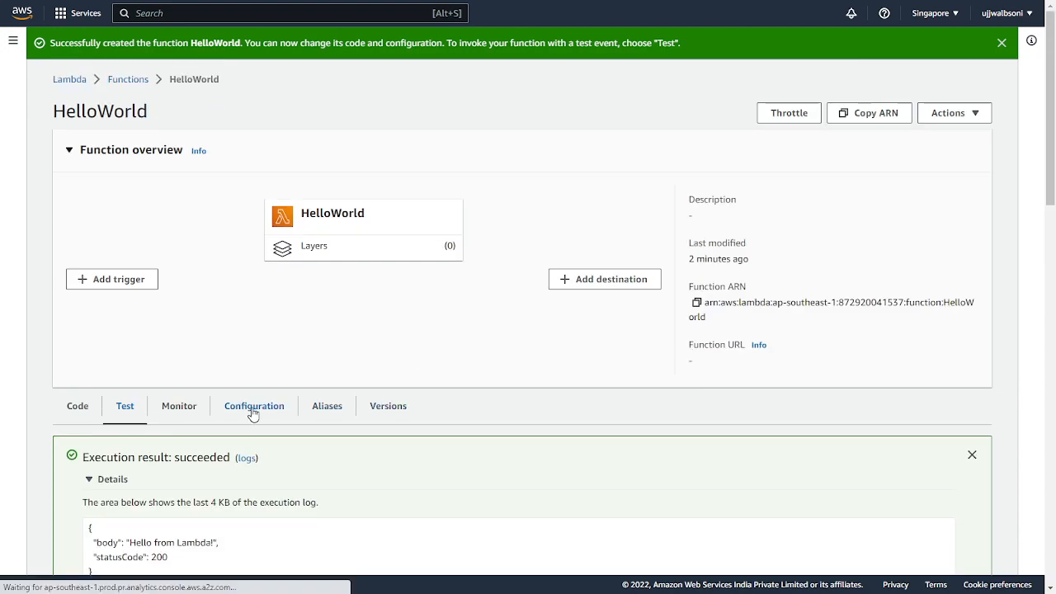
# Step: Open HelloWorld's general configuration for editing, with SnapStart showing None
pyautogui.click(254, 406)
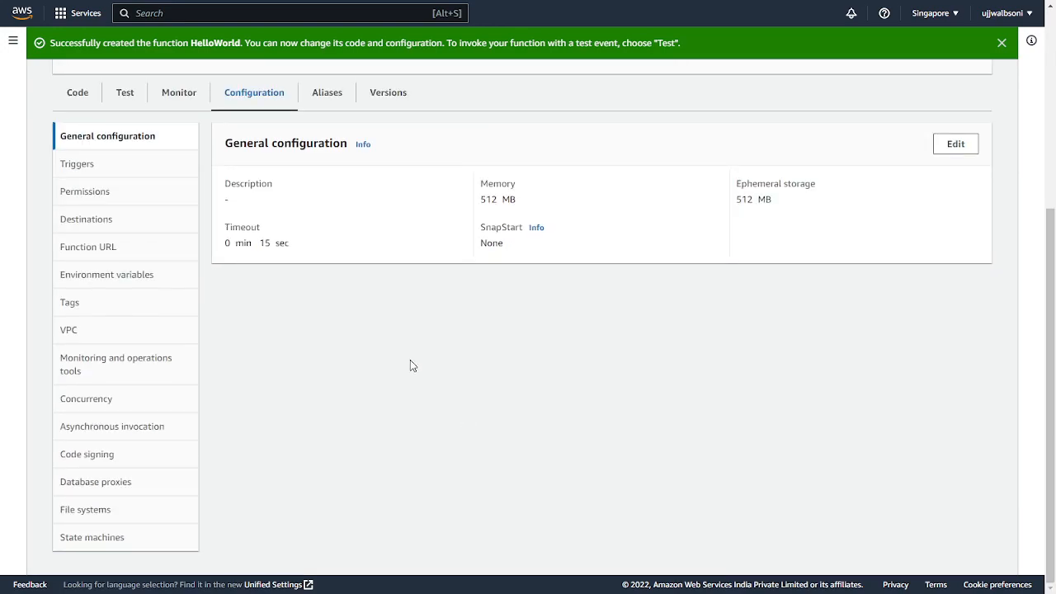
pyautogui.moveTo(488, 244)
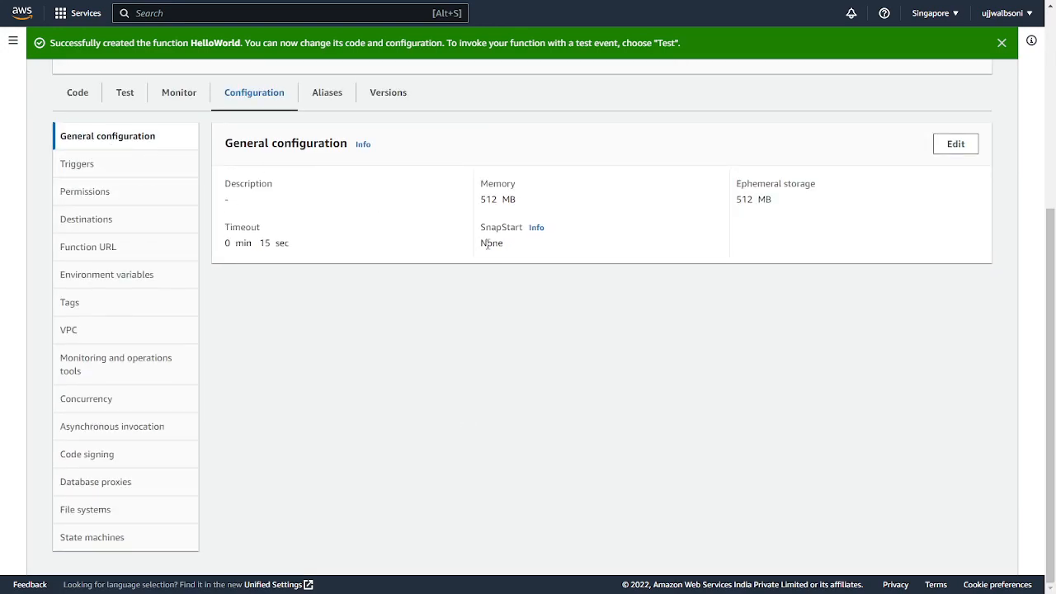
pyautogui.doubleClick(501, 228)
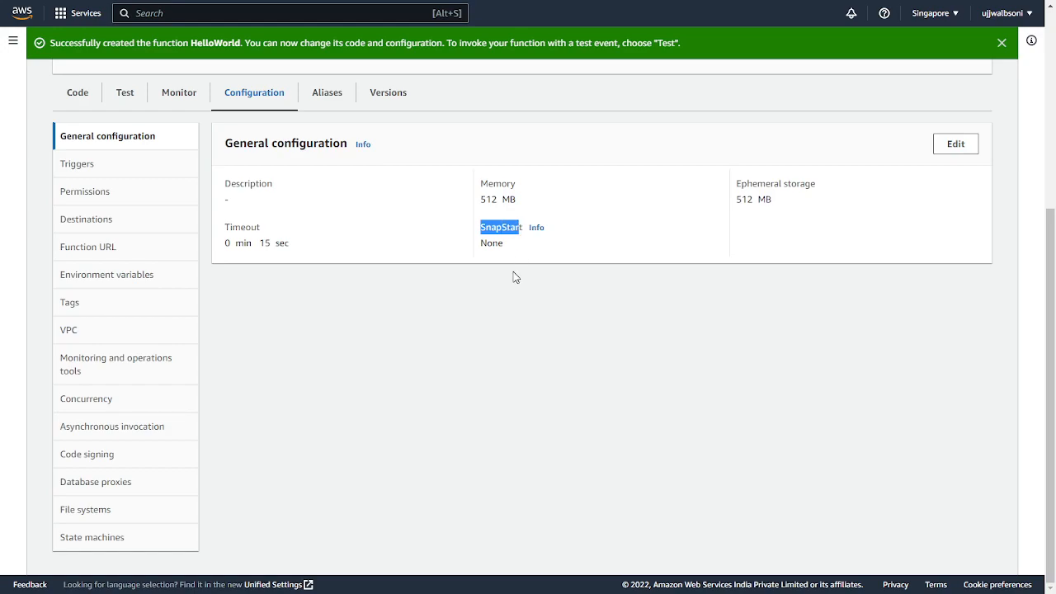
pyautogui.click(953, 141)
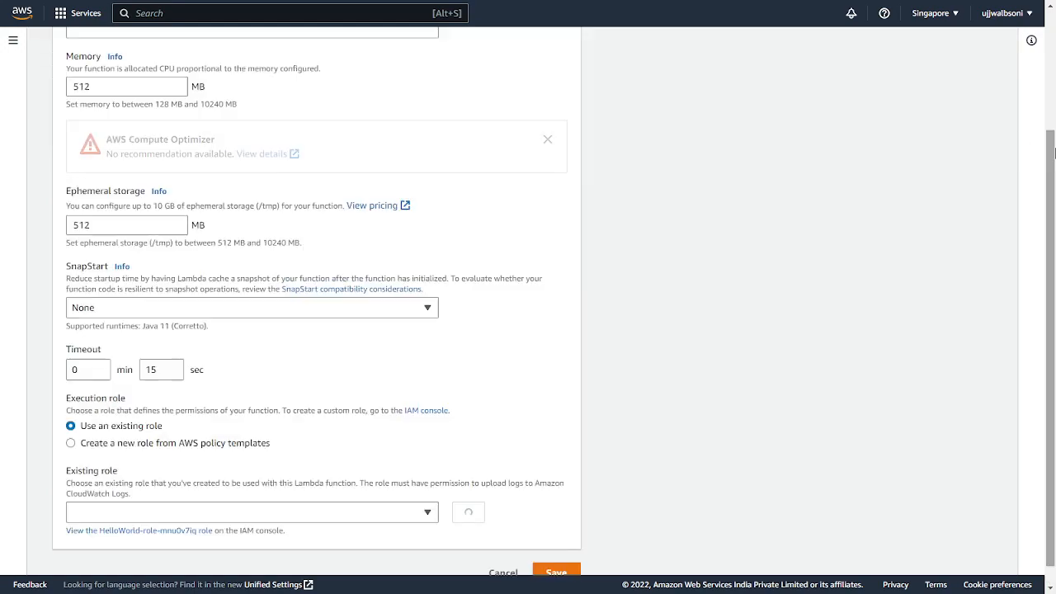
# Step: Set SnapStart to PublishedVersions and save the basic settings
pyautogui.scroll(3)
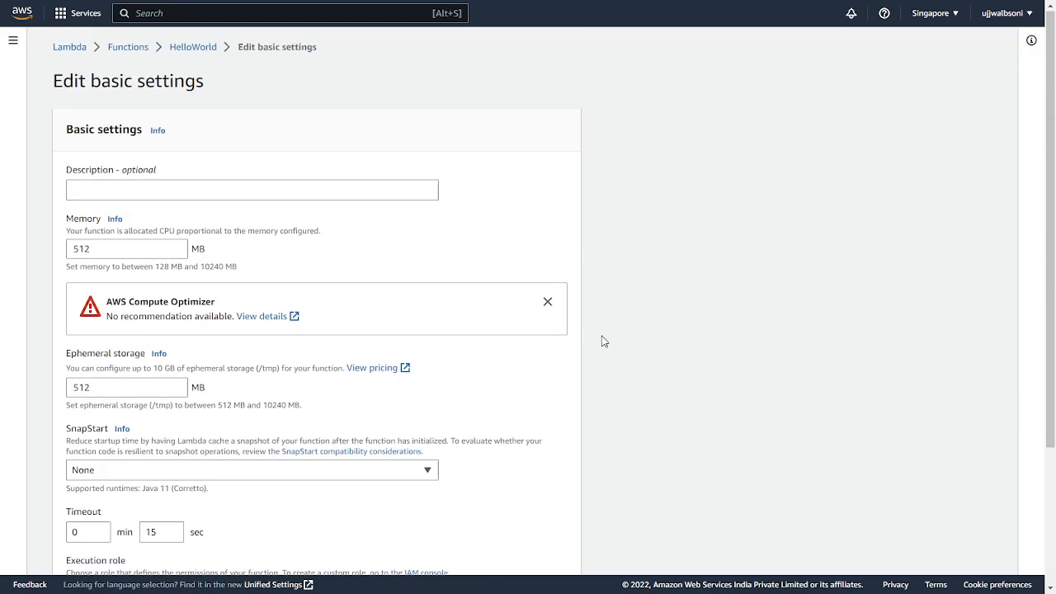
pyautogui.moveTo(375, 448)
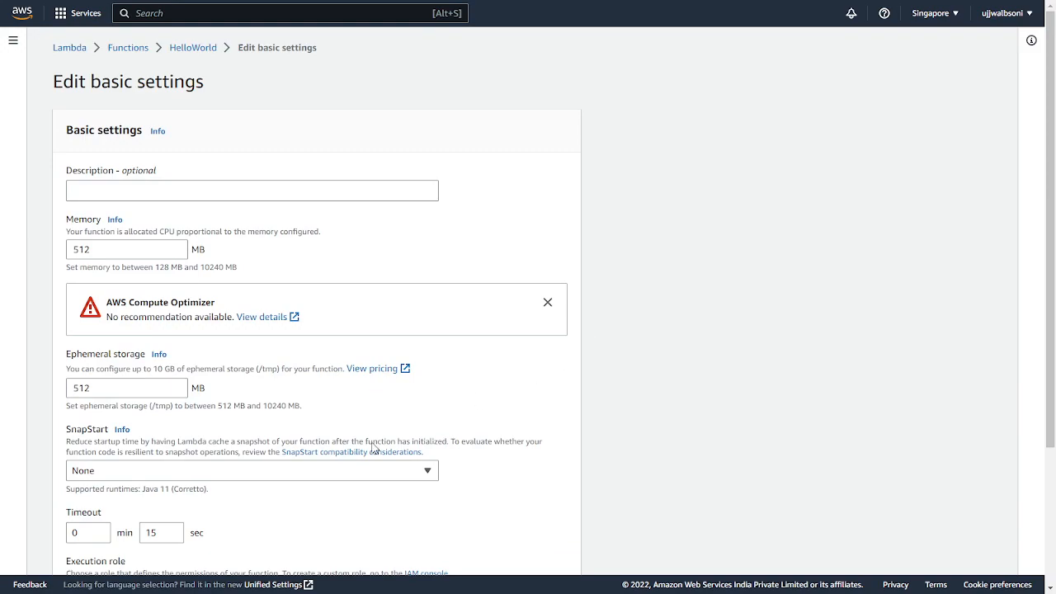
pyautogui.click(251, 470)
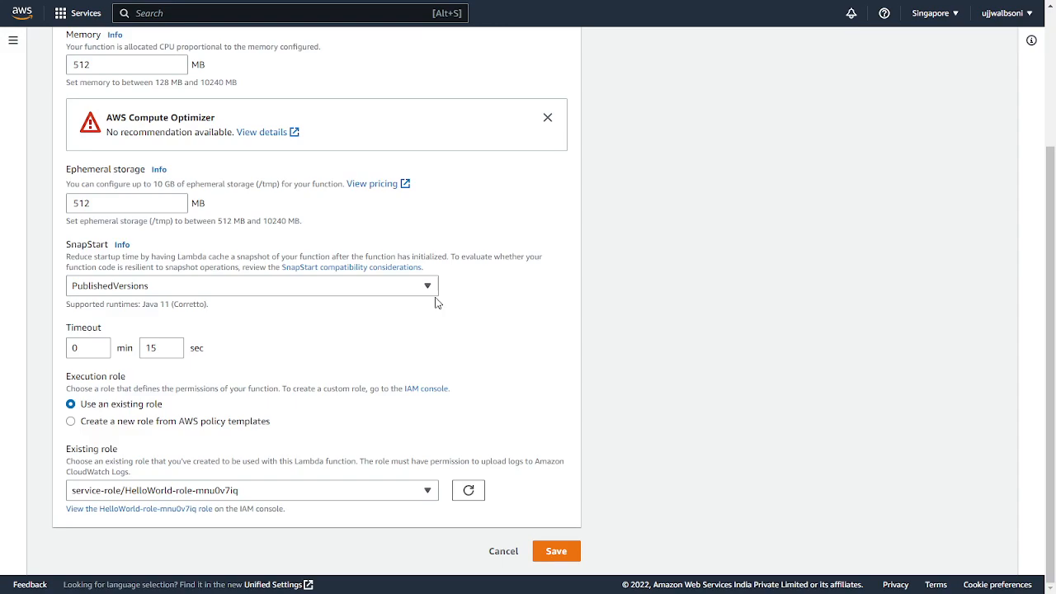
pyautogui.moveTo(340, 361)
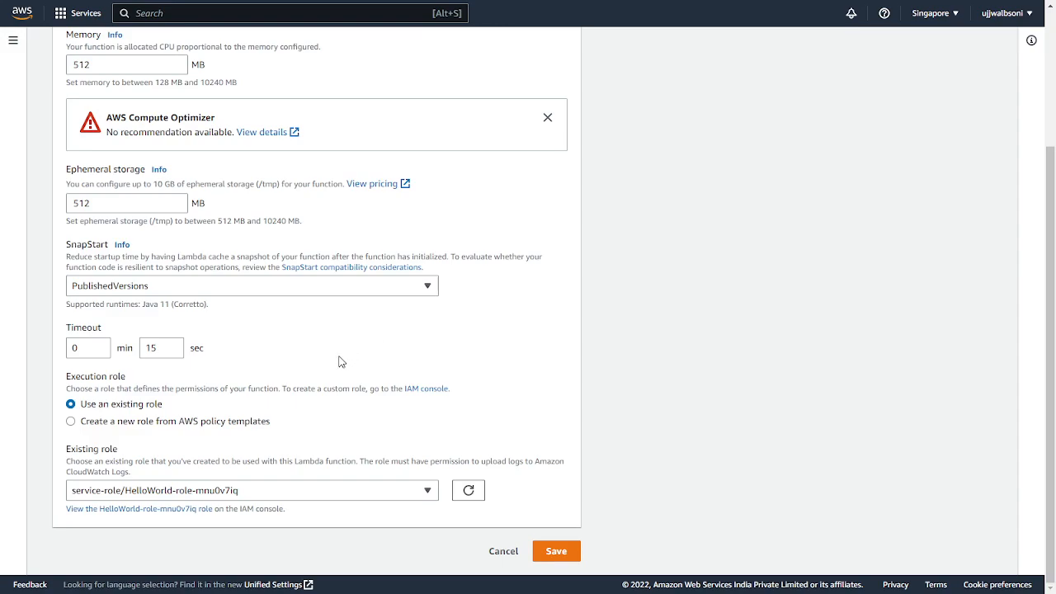
pyautogui.click(556, 551)
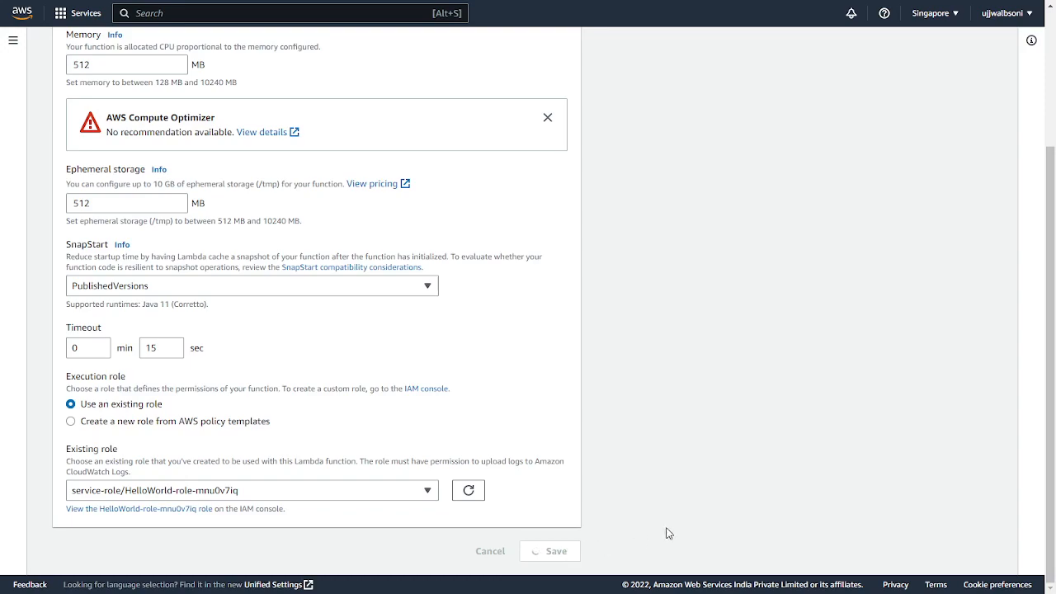
pyautogui.click(549, 551)
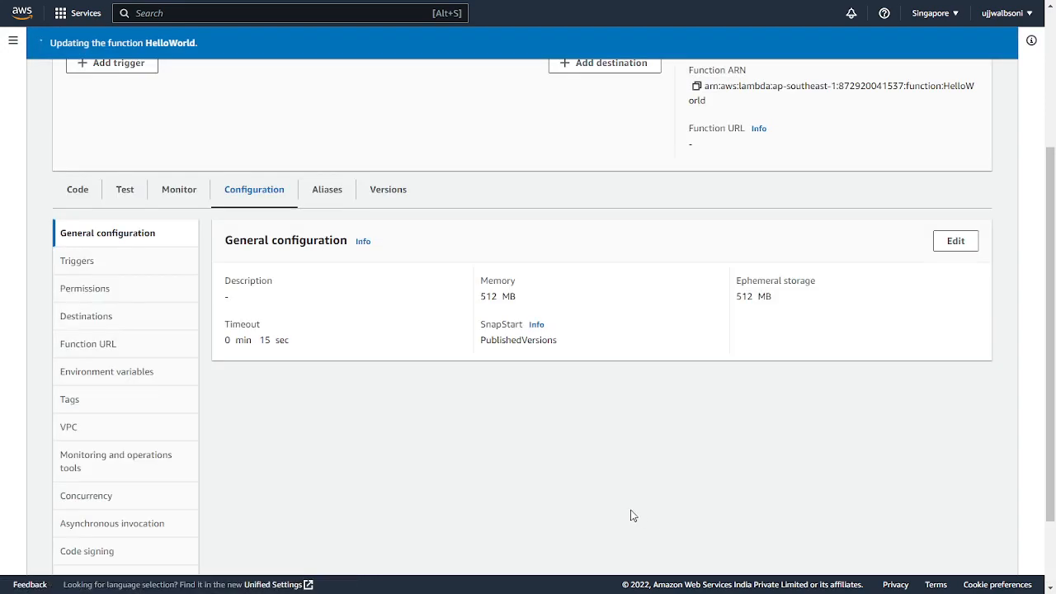
# Step: Review the earlier test result after the update succeeds, then return to the code overview
pyautogui.click(76, 188)
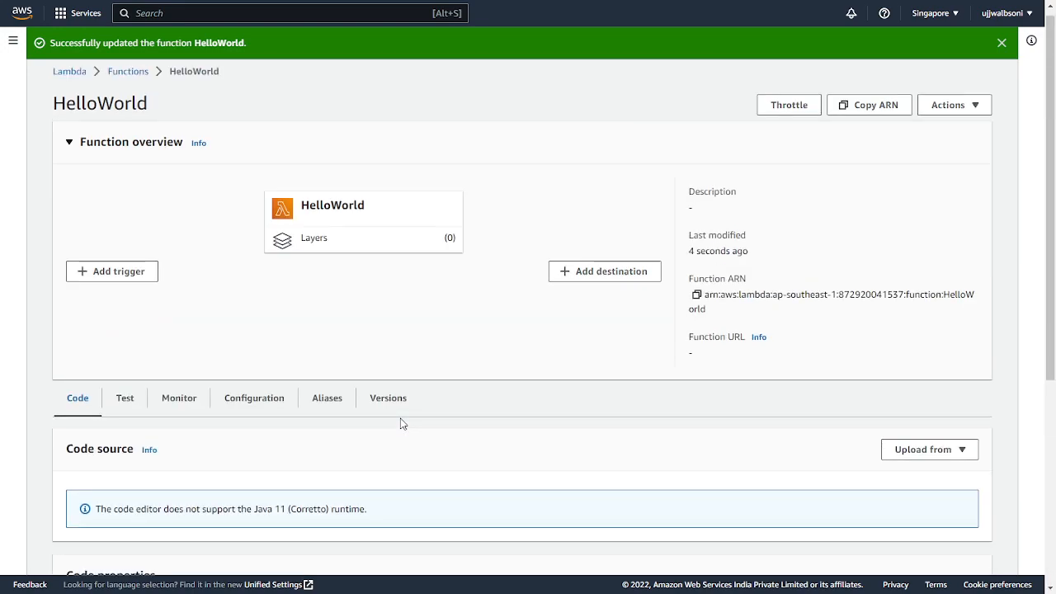
pyautogui.scroll(-3)
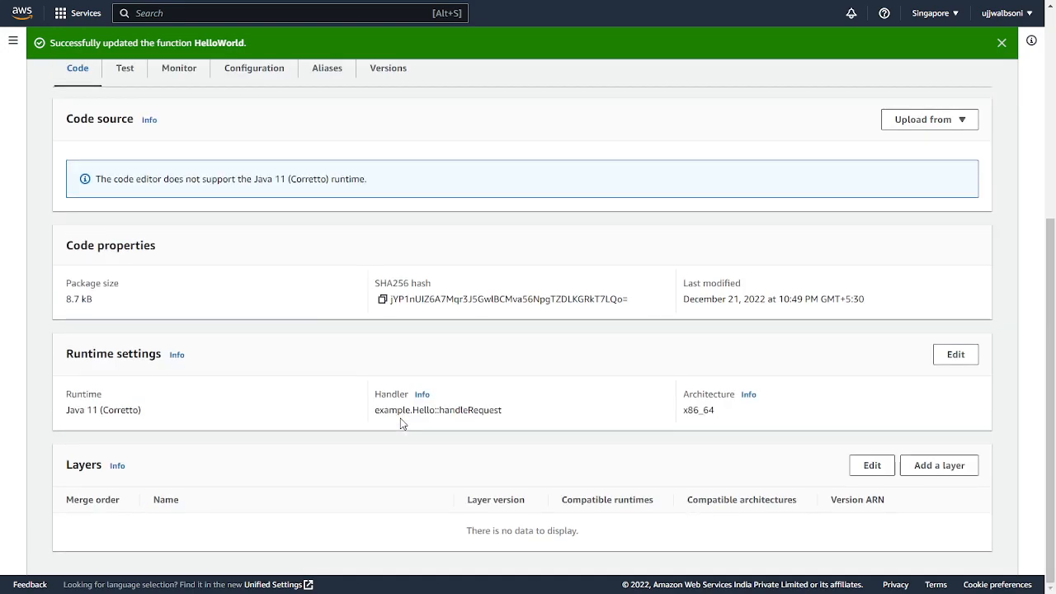
pyautogui.scroll(3)
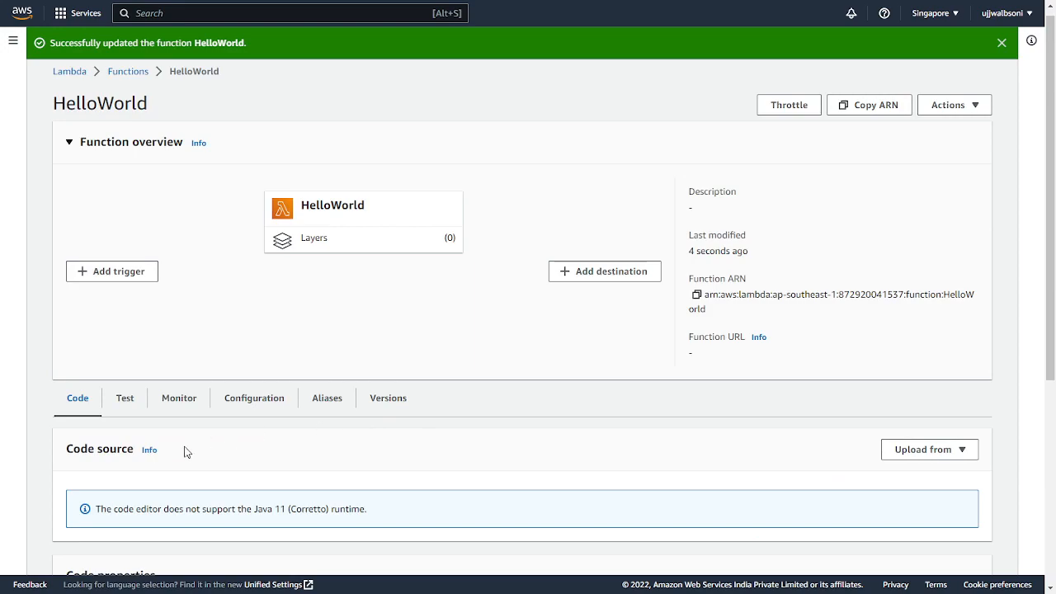
pyautogui.click(125, 397)
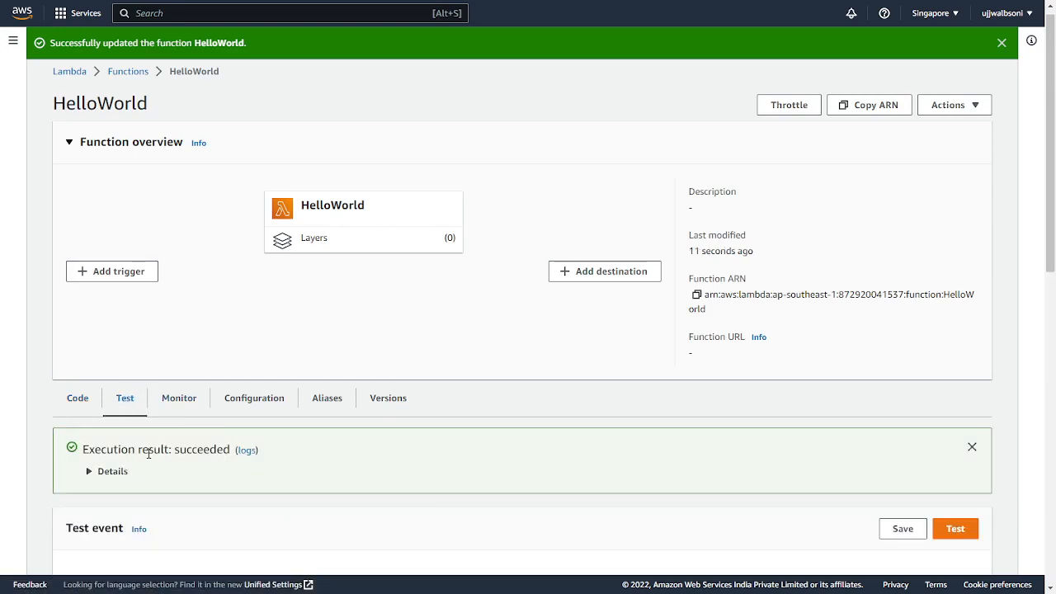
pyautogui.click(76, 397)
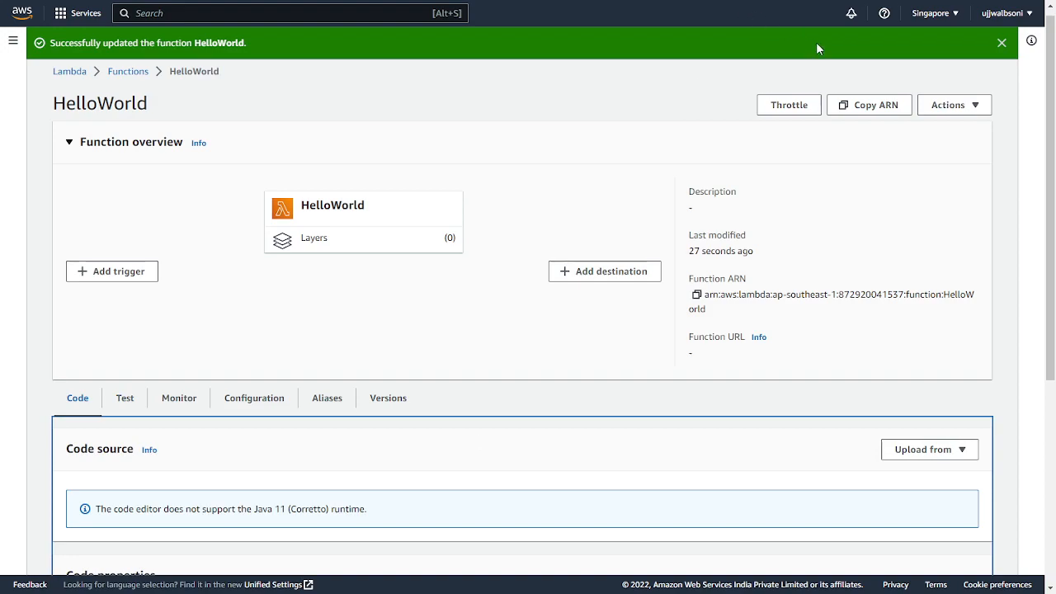
# Step: Publish a new version of HelloWorld from $LATEST, leaving the description empty
pyautogui.click(953, 104)
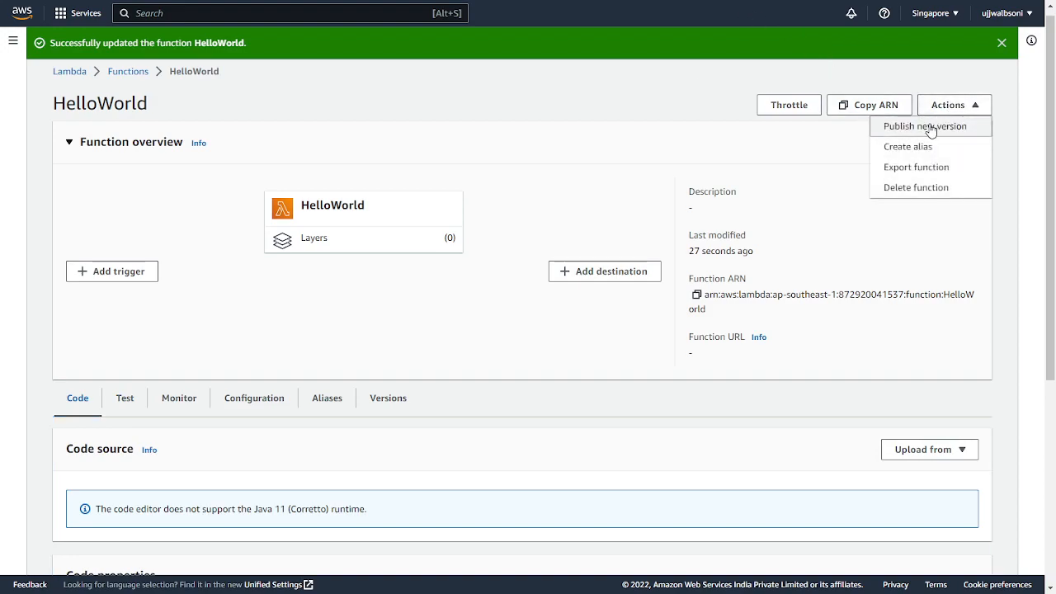
pyautogui.click(924, 126)
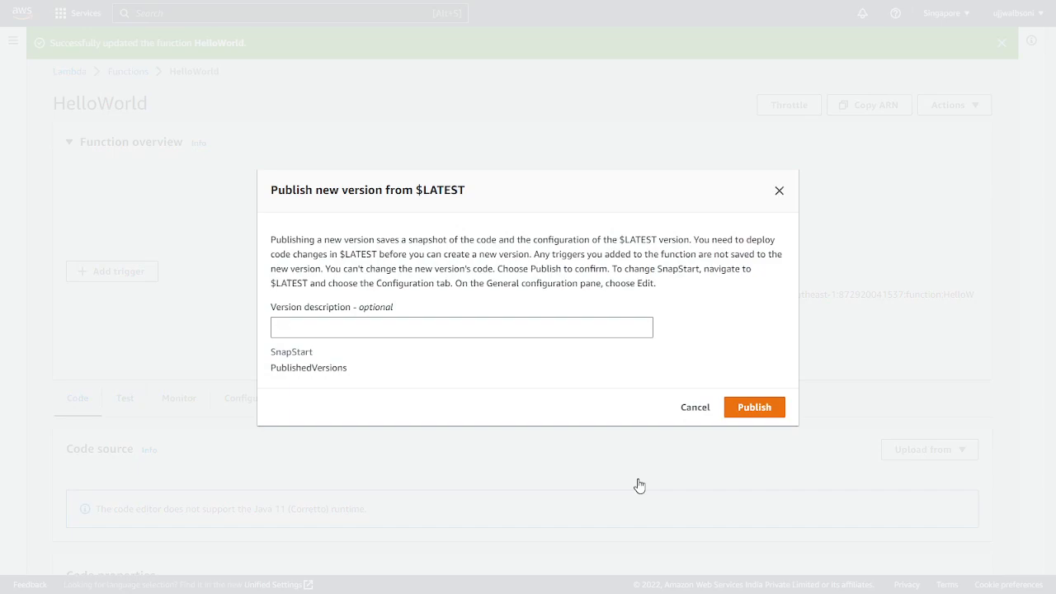
pyautogui.click(462, 327)
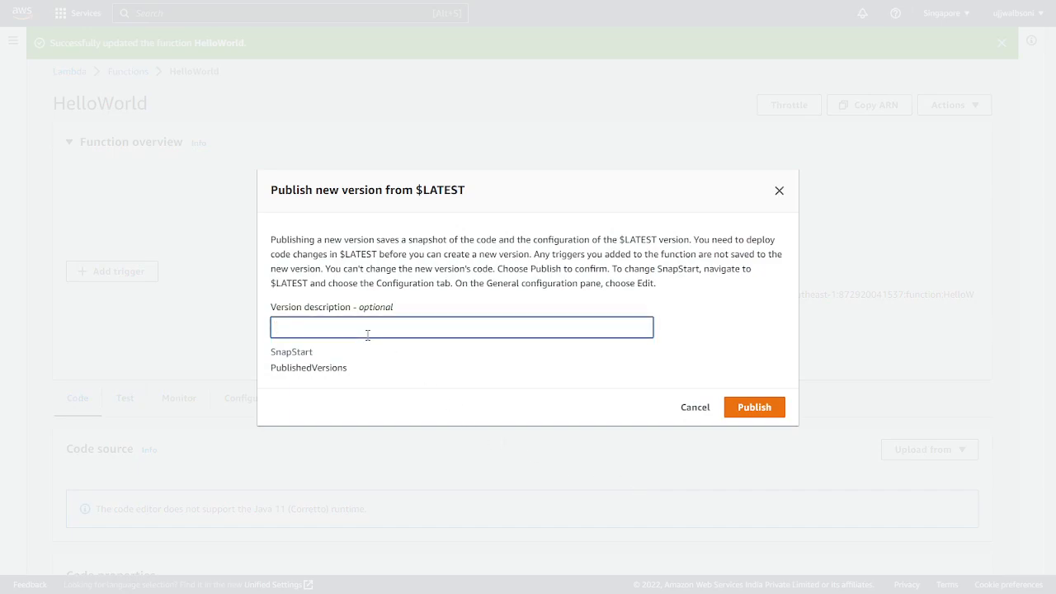
pyautogui.click(752, 406)
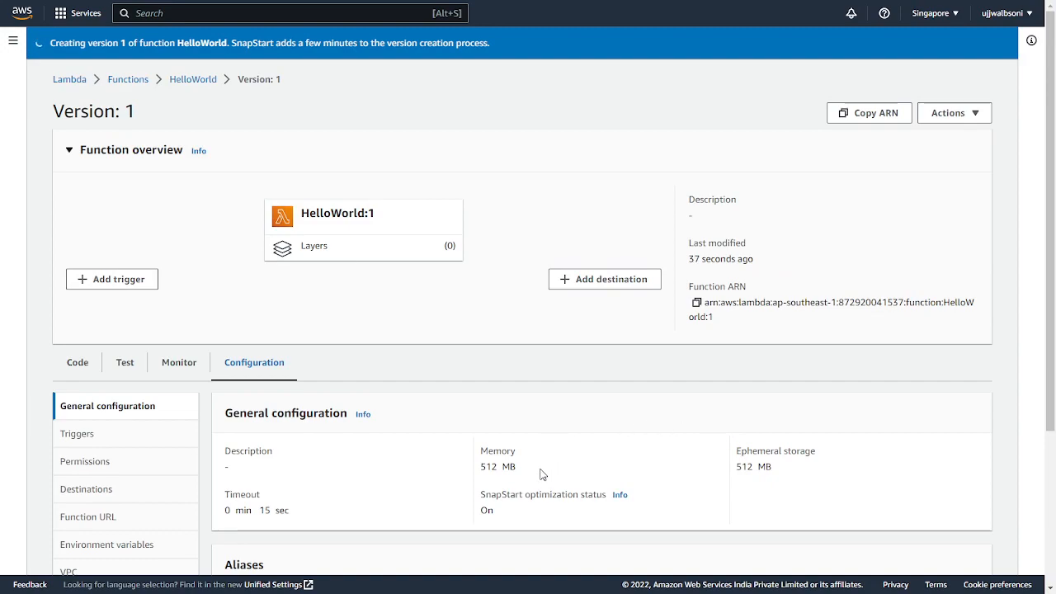
# Step: Review version 1's Code details showing Java 11 (Corretto) and handler example.Hello::handleRequest
pyautogui.scroll(-3)
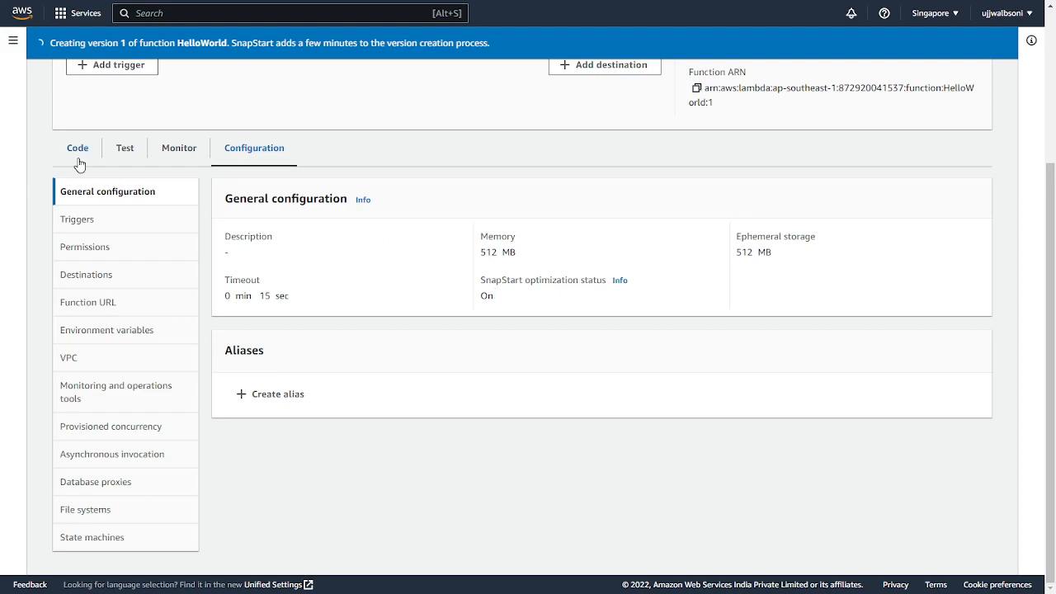
pyautogui.click(76, 149)
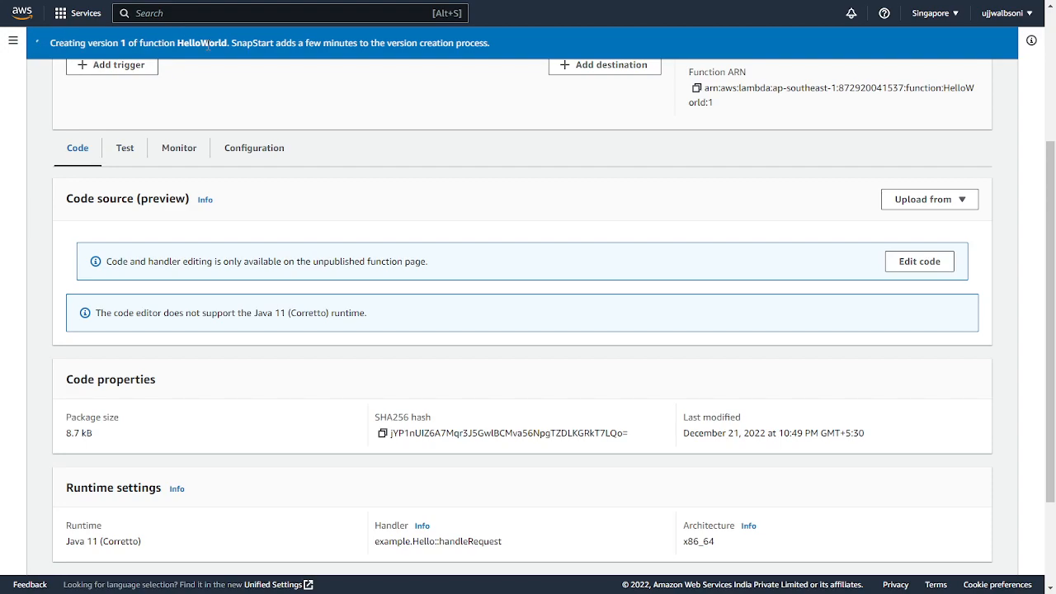
pyautogui.moveTo(607, 175)
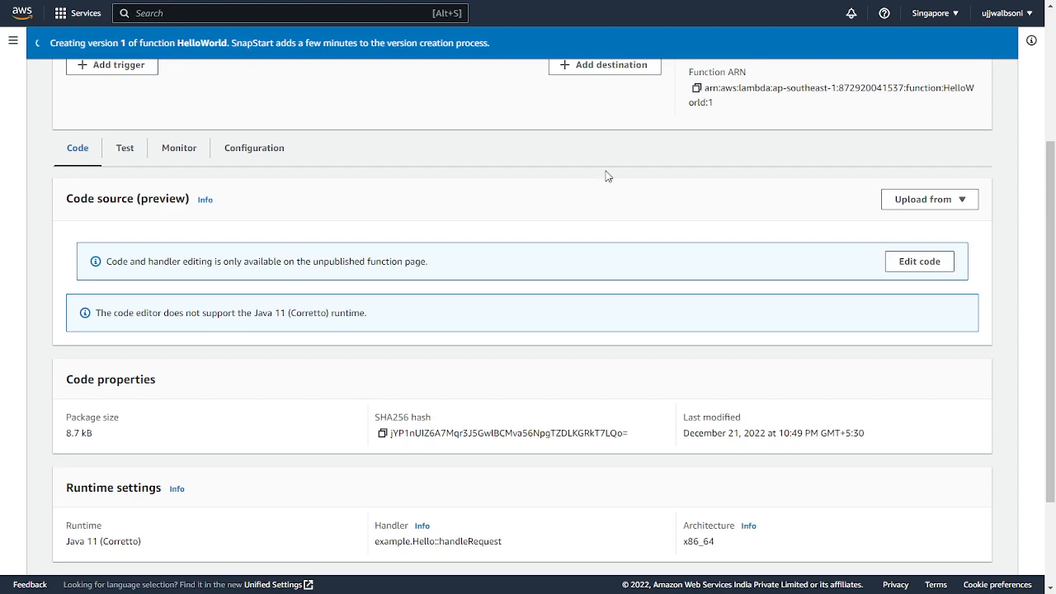
pyautogui.moveTo(548, 238)
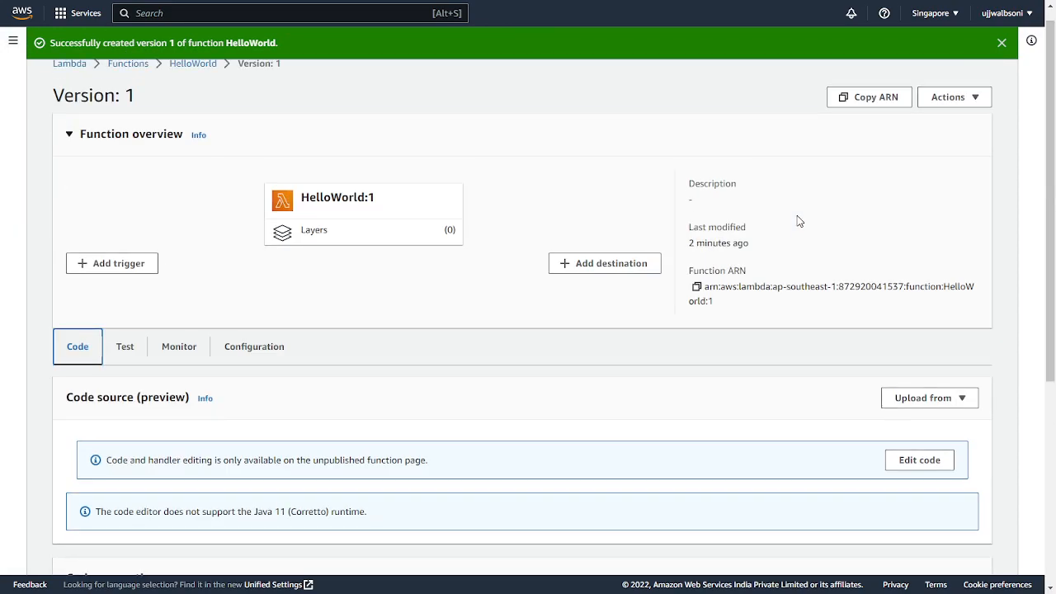
# Step: Run a first test of version 1, showing Restore duration 134.44 ms in the result
pyautogui.click(124, 347)
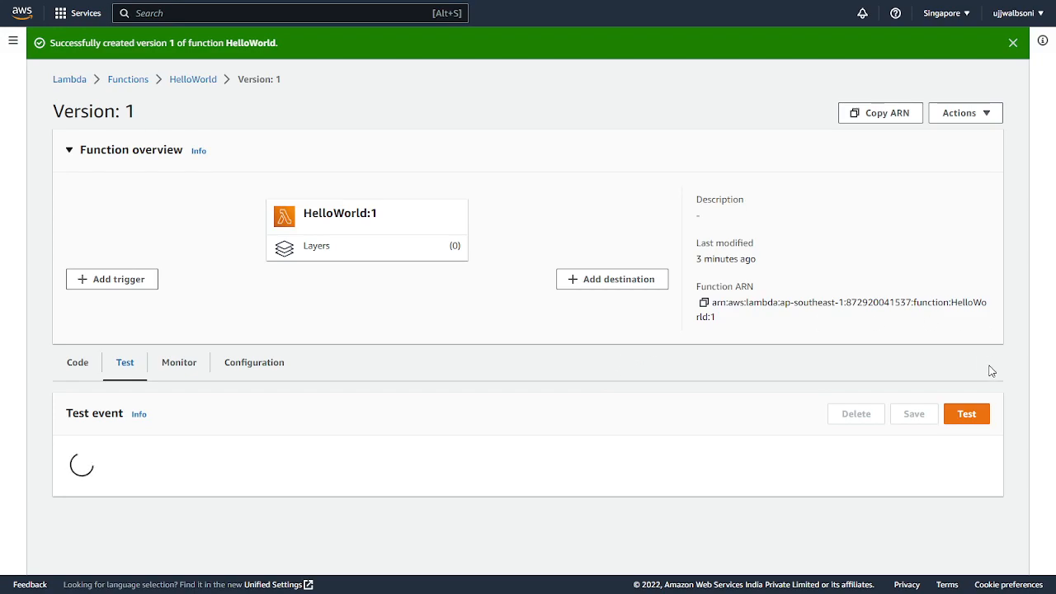
pyautogui.click(967, 412)
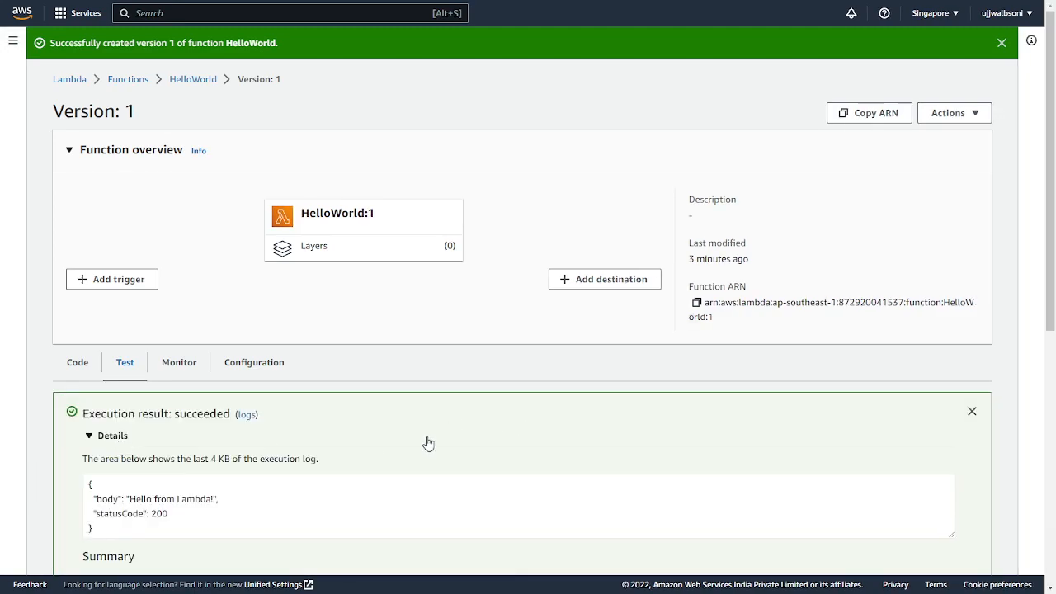
pyautogui.scroll(-3)
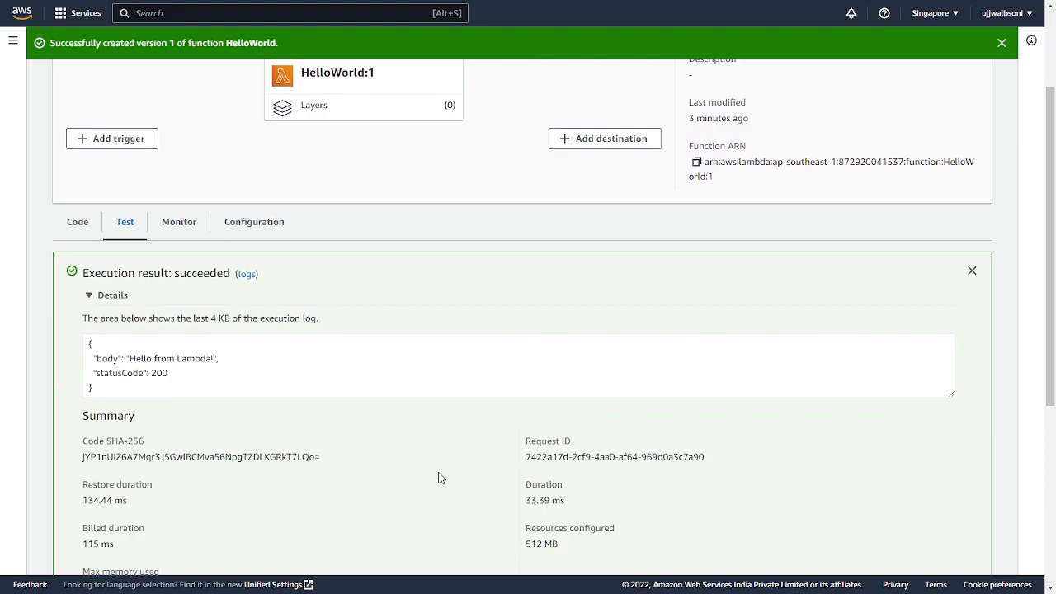
pyautogui.scroll(-3)
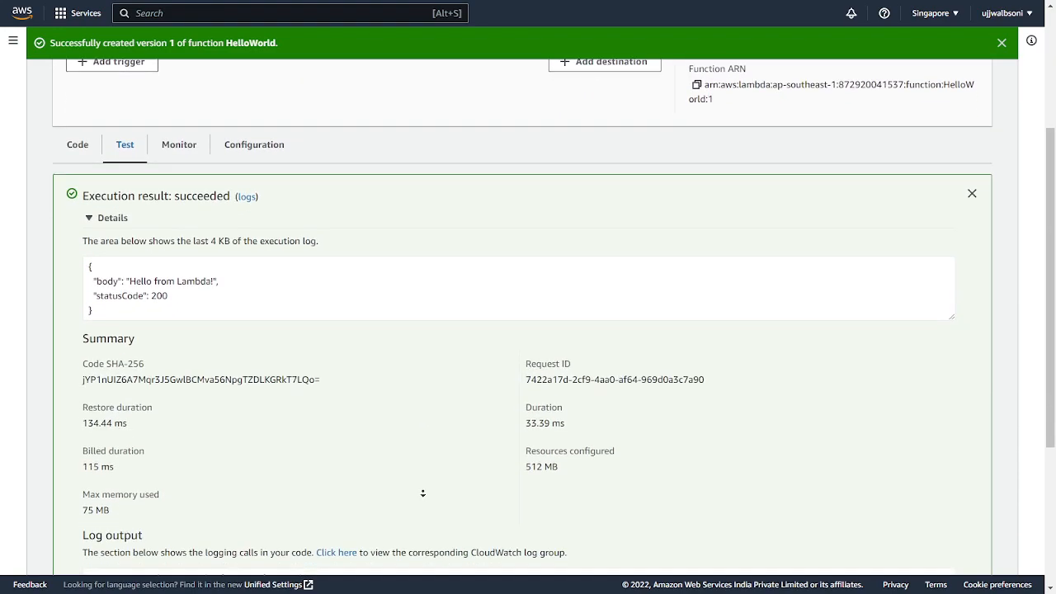
pyautogui.scroll(-3)
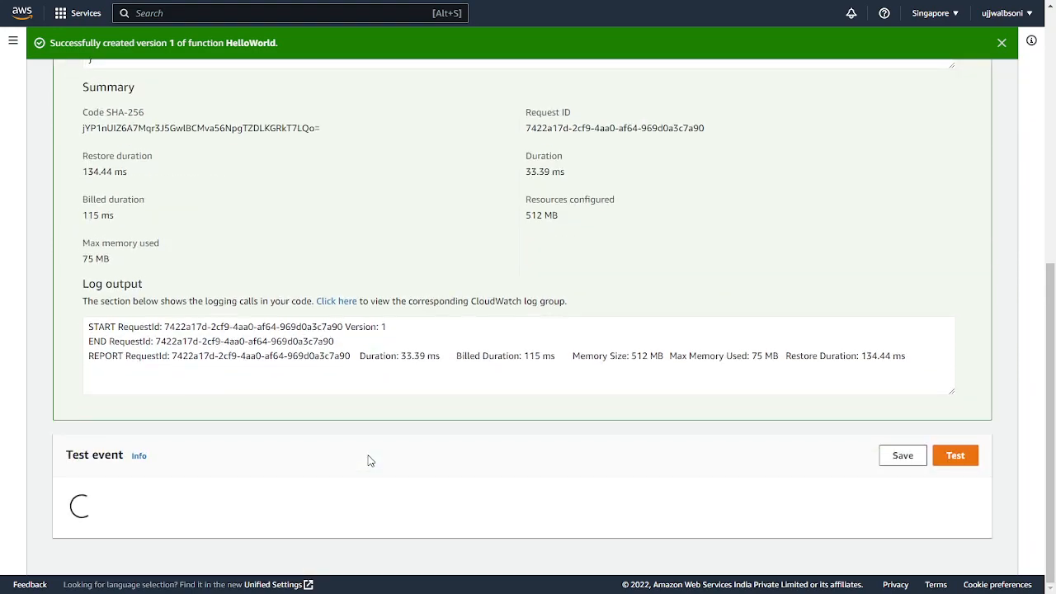
# Step: Run the test again, getting a 2.48 ms duration with no restore duration reported
pyautogui.click(953, 455)
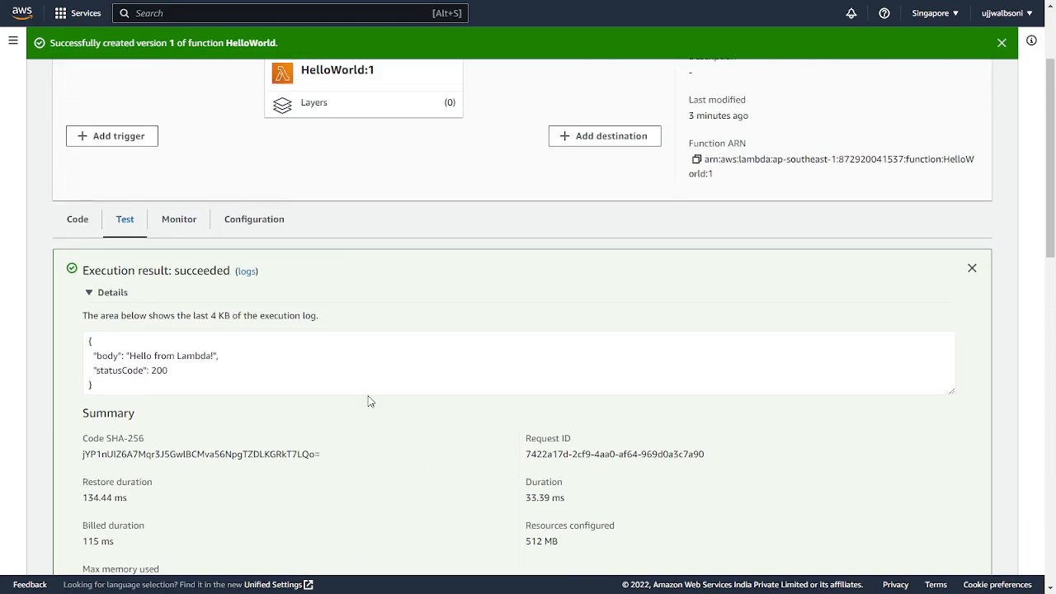
pyautogui.scroll(-3)
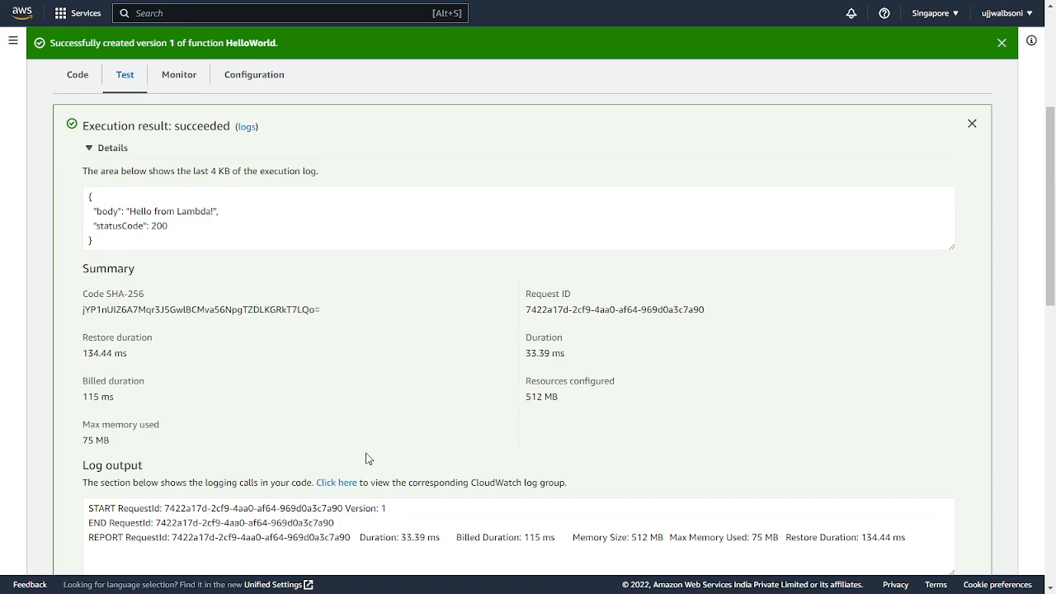
pyautogui.scroll(-3)
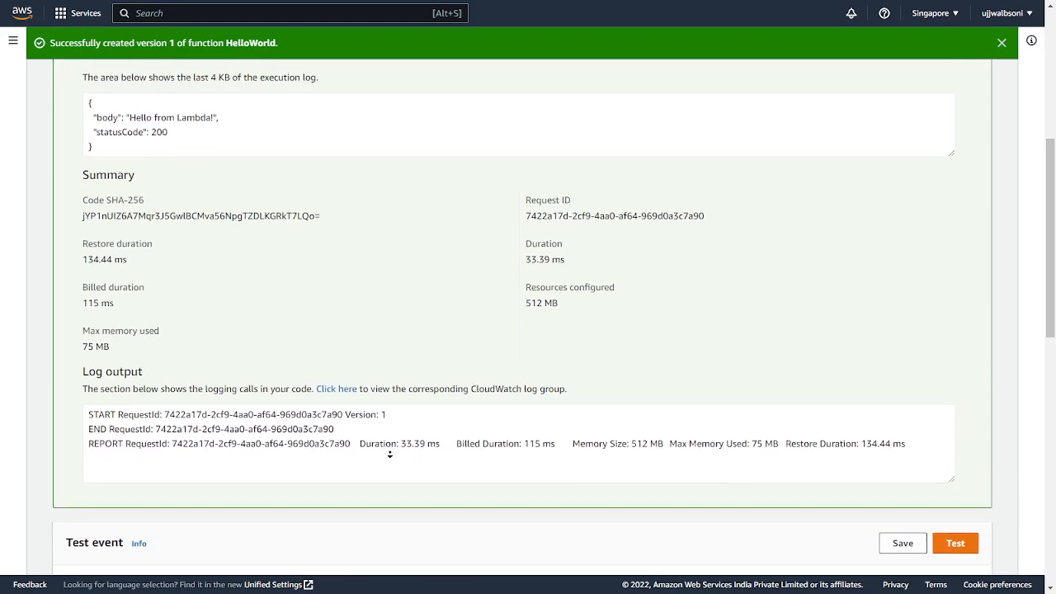
pyautogui.scroll(-3)
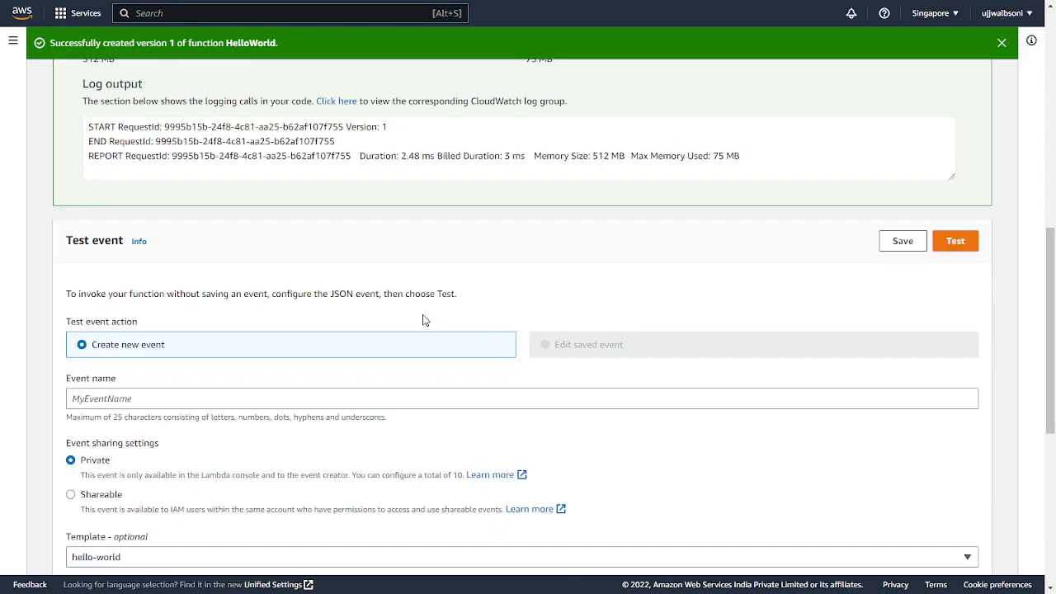
# Step: Invoke version 1 four more times, with durations of 1.32, 1.08, 1.07 and 1.16 ms
pyautogui.click(954, 241)
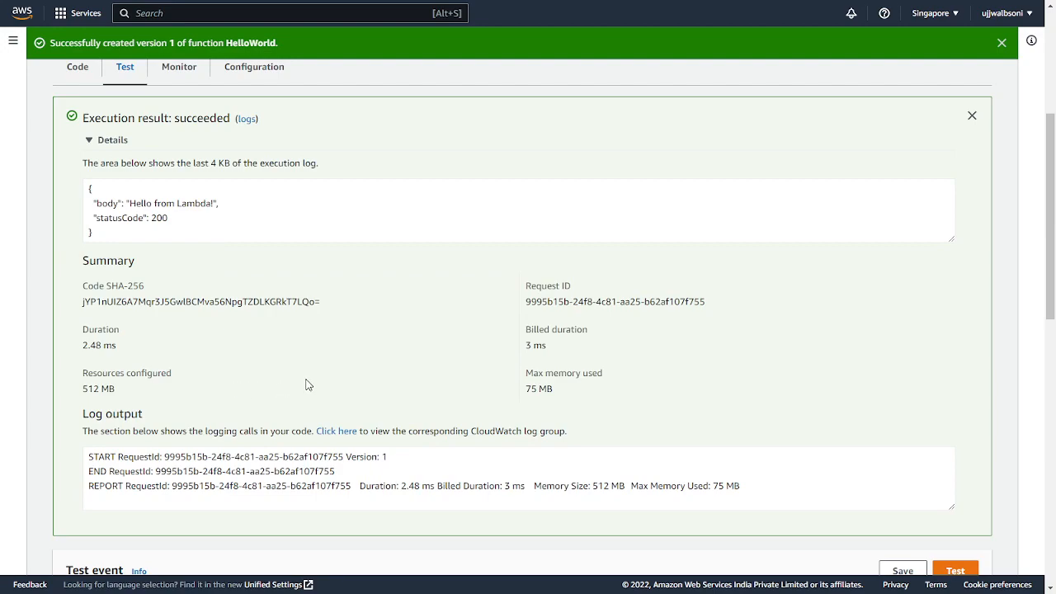
pyautogui.moveTo(89, 366)
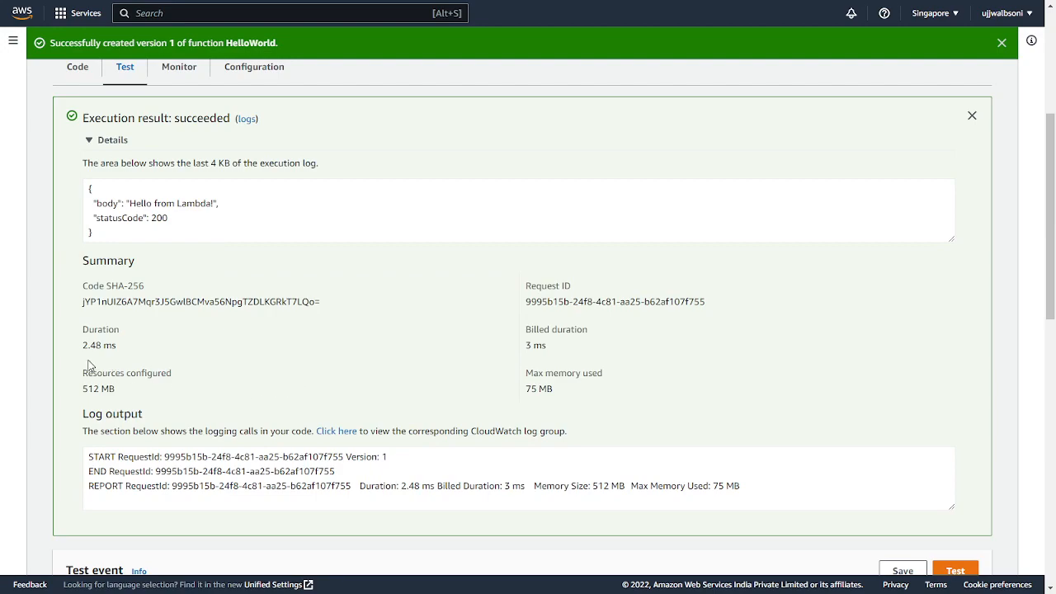
pyautogui.doubleClick(99, 345)
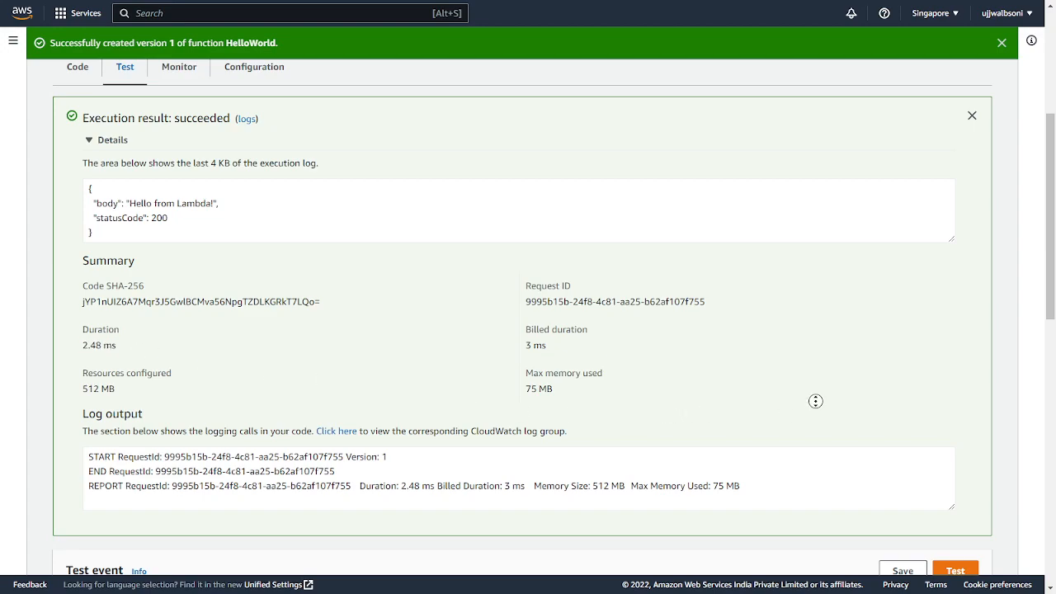
pyautogui.scroll(-3)
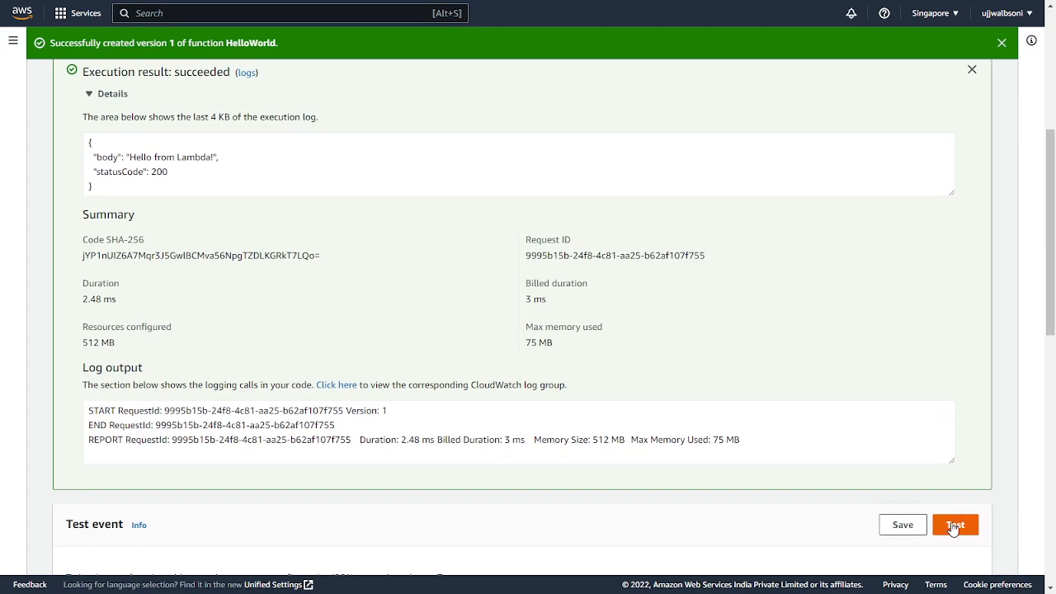
pyautogui.click(955, 525)
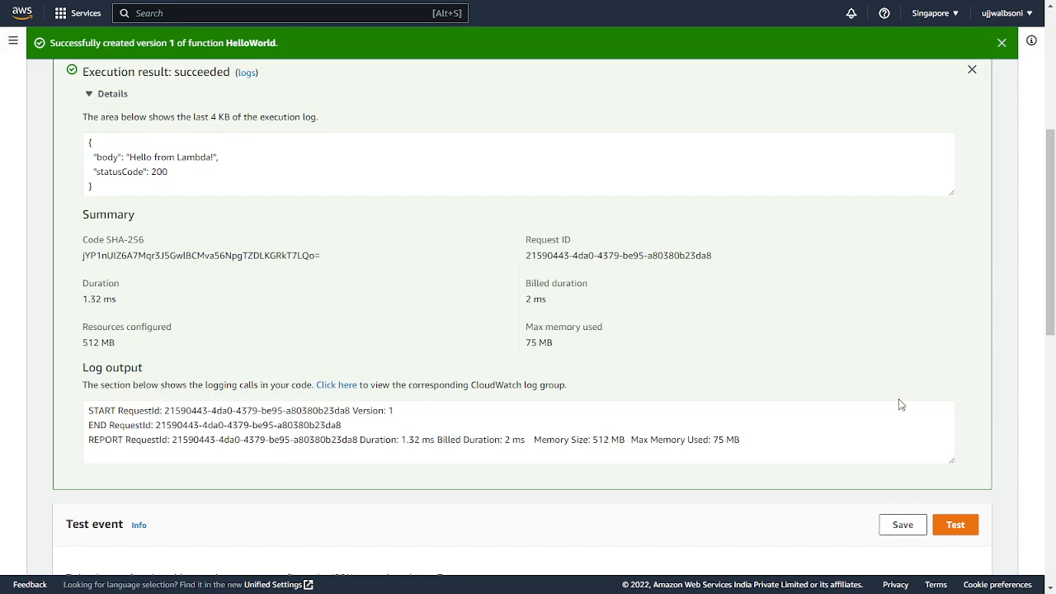
pyautogui.click(953, 525)
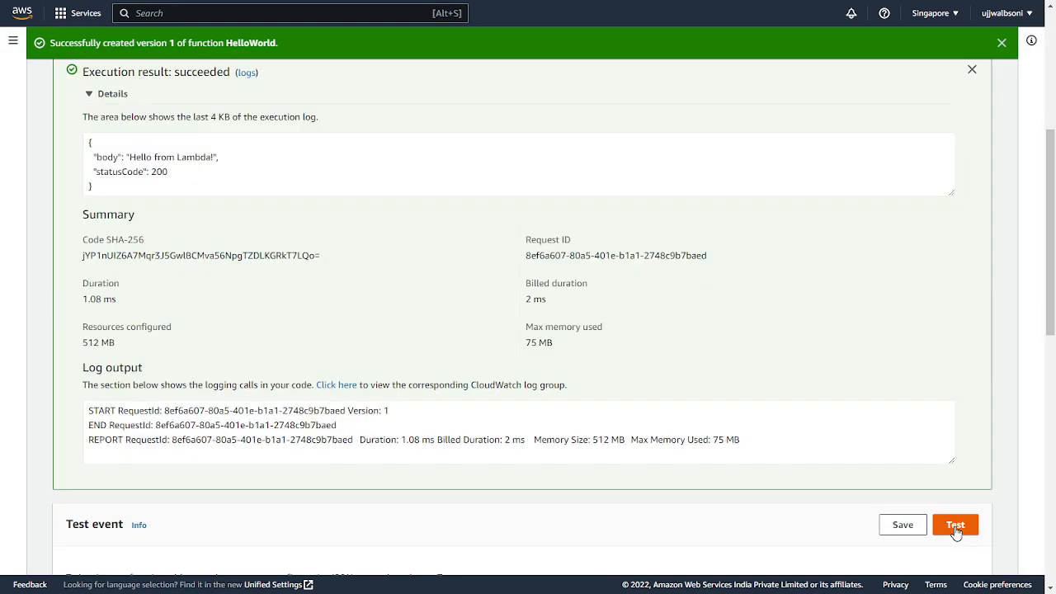
pyautogui.click(955, 525)
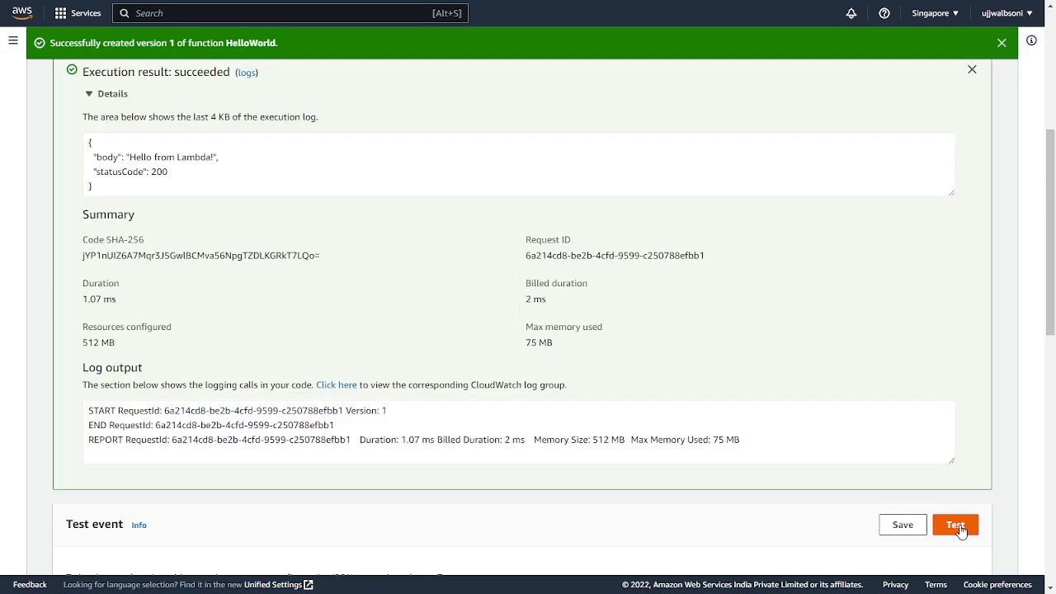
pyautogui.click(955, 524)
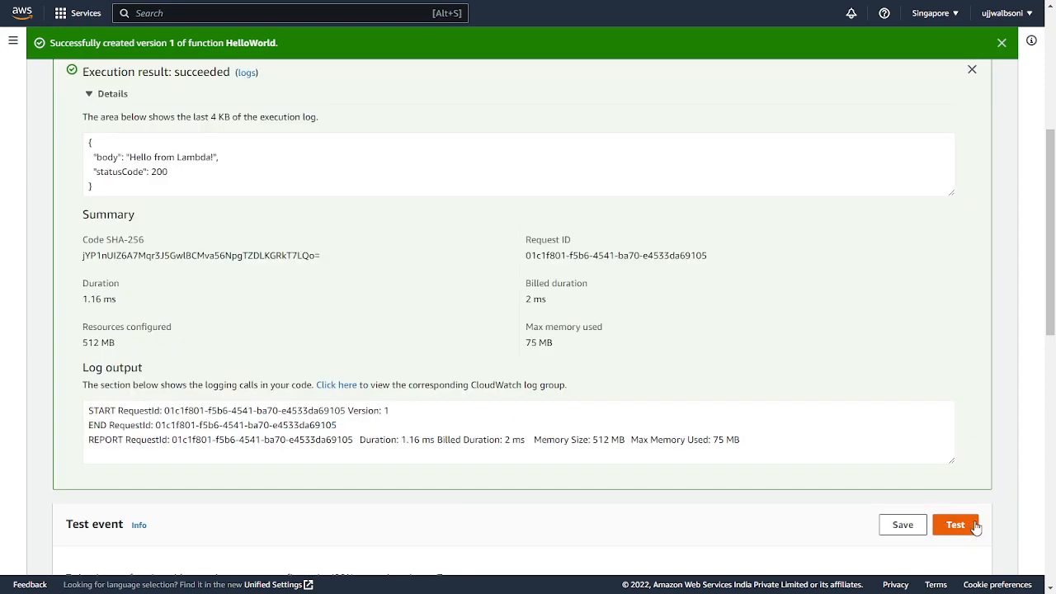
pyautogui.moveTo(644, 380)
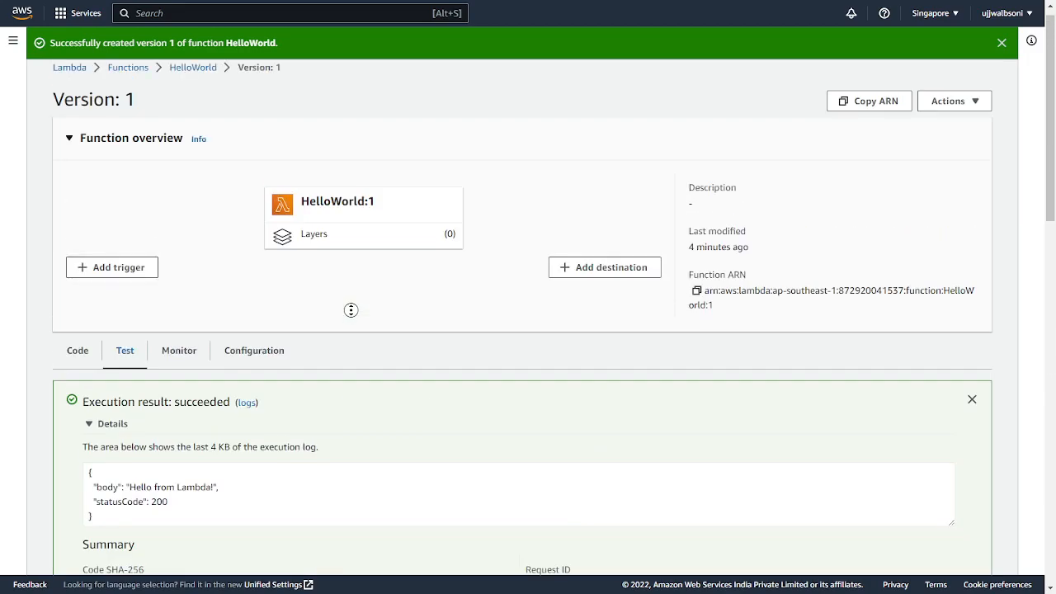
# Step: Inspect the REPORT line in the log output, then run another invocation taking 1.07 ms
pyautogui.scroll(-3)
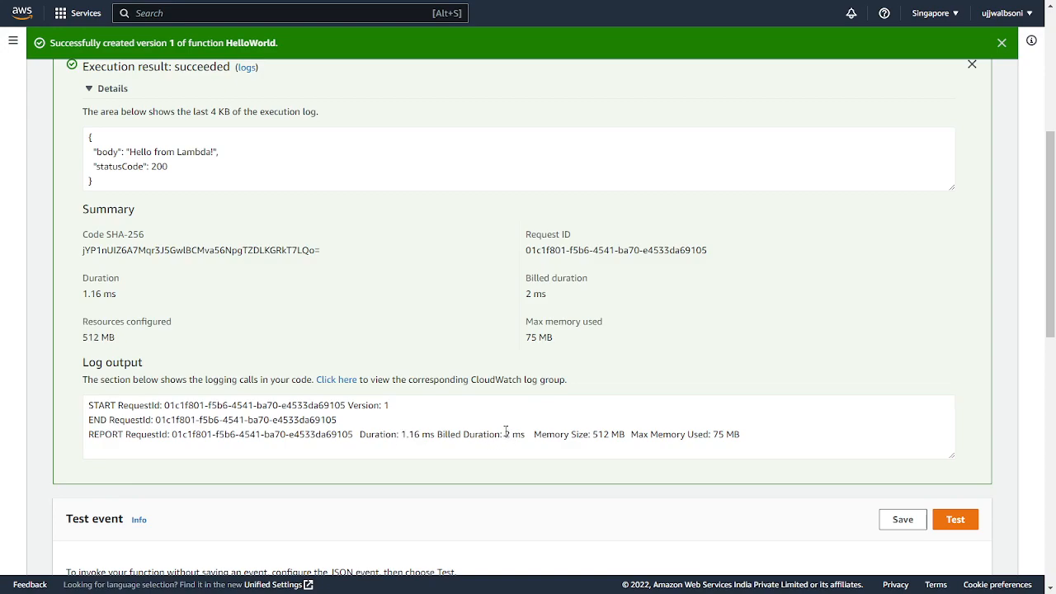
pyautogui.doubleClick(513, 434)
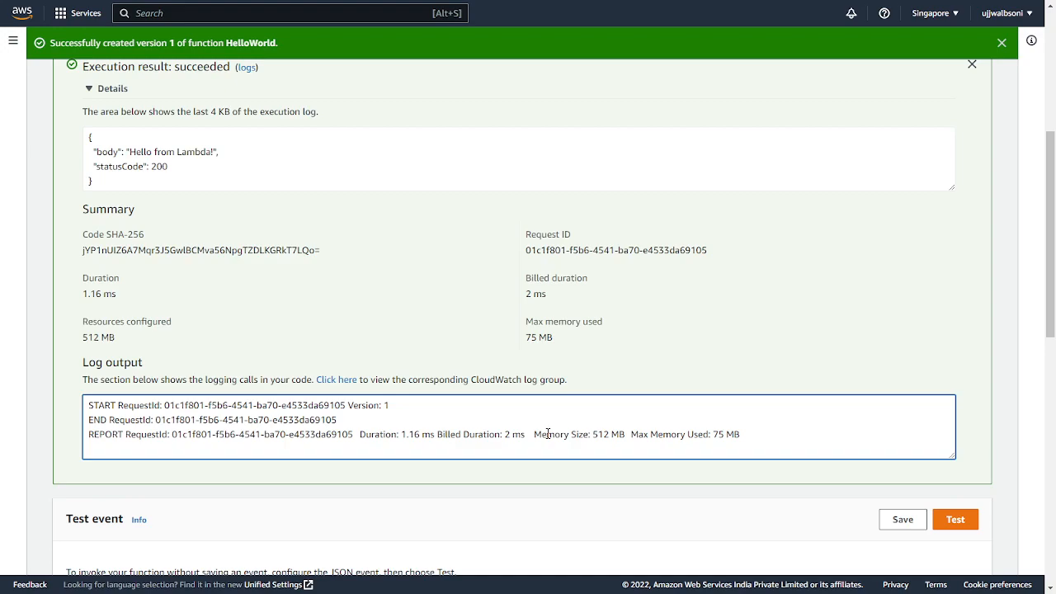
pyautogui.moveTo(543, 432)
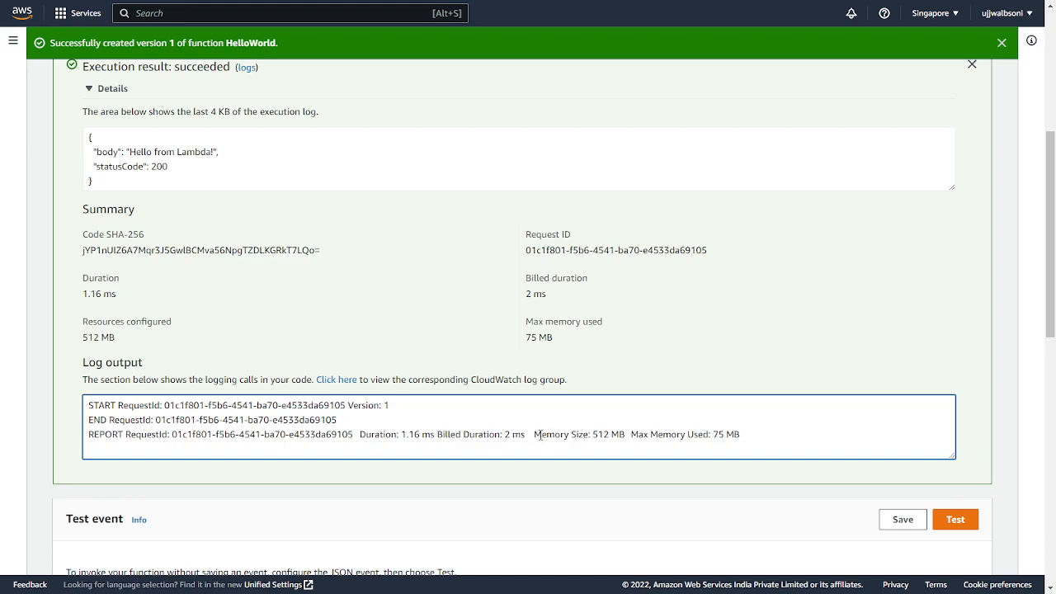
pyautogui.moveTo(663, 330)
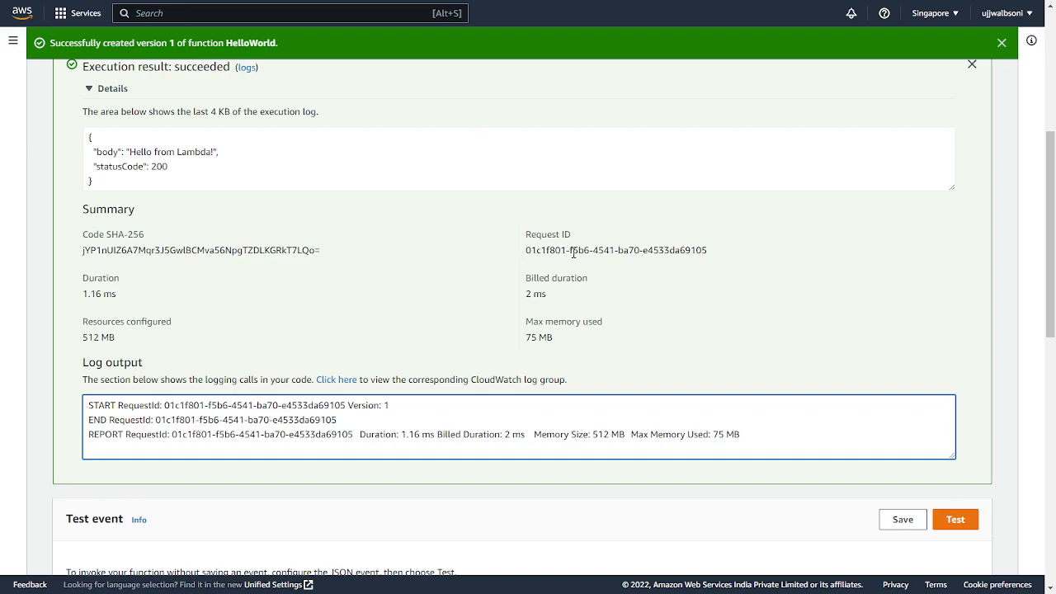
pyautogui.moveTo(648, 247)
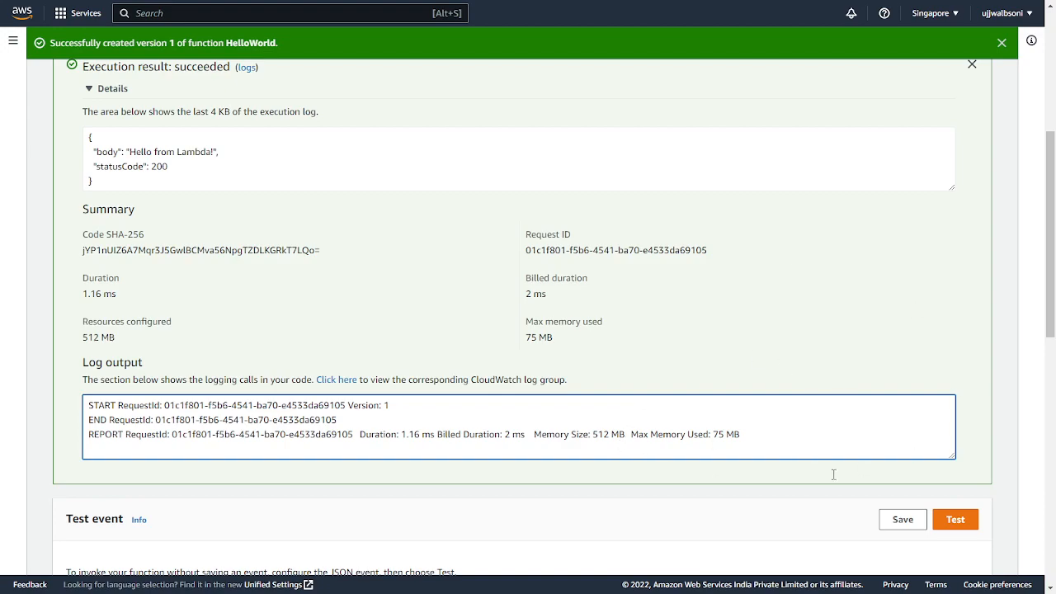
pyautogui.moveTo(805, 313)
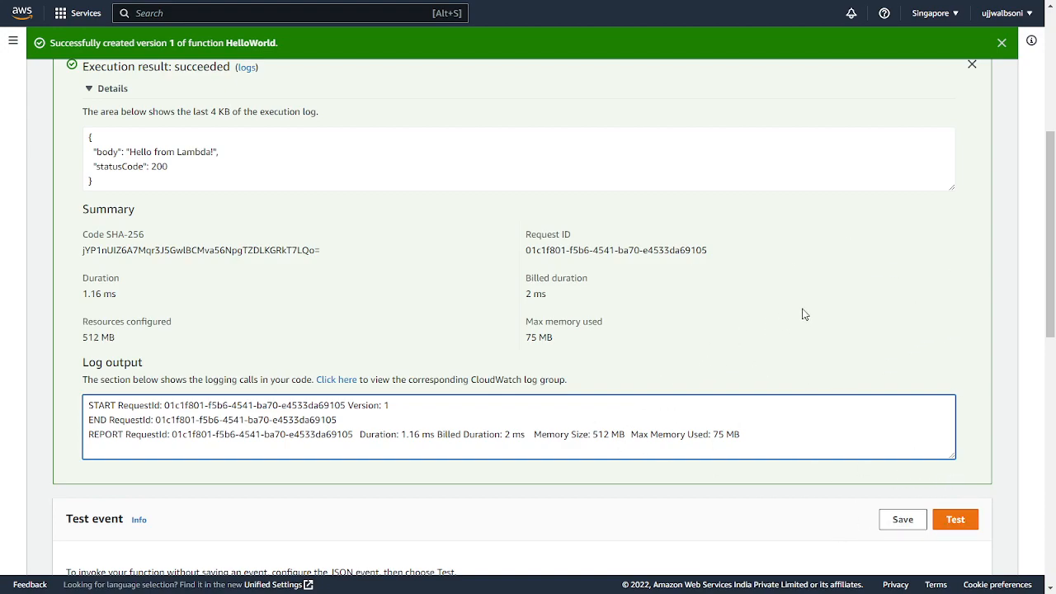
pyautogui.moveTo(722, 318)
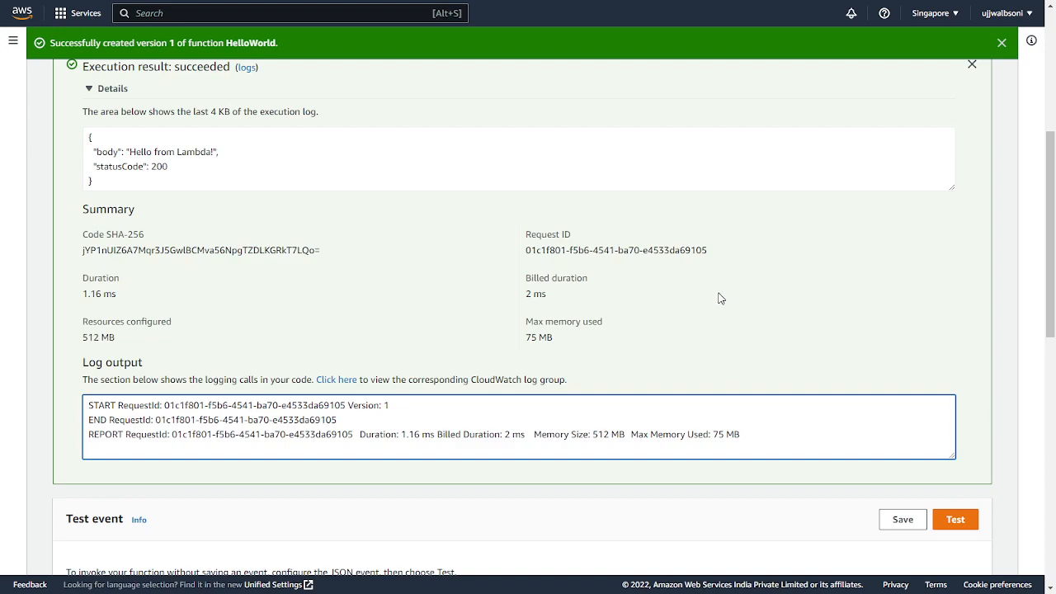
pyautogui.moveTo(866, 392)
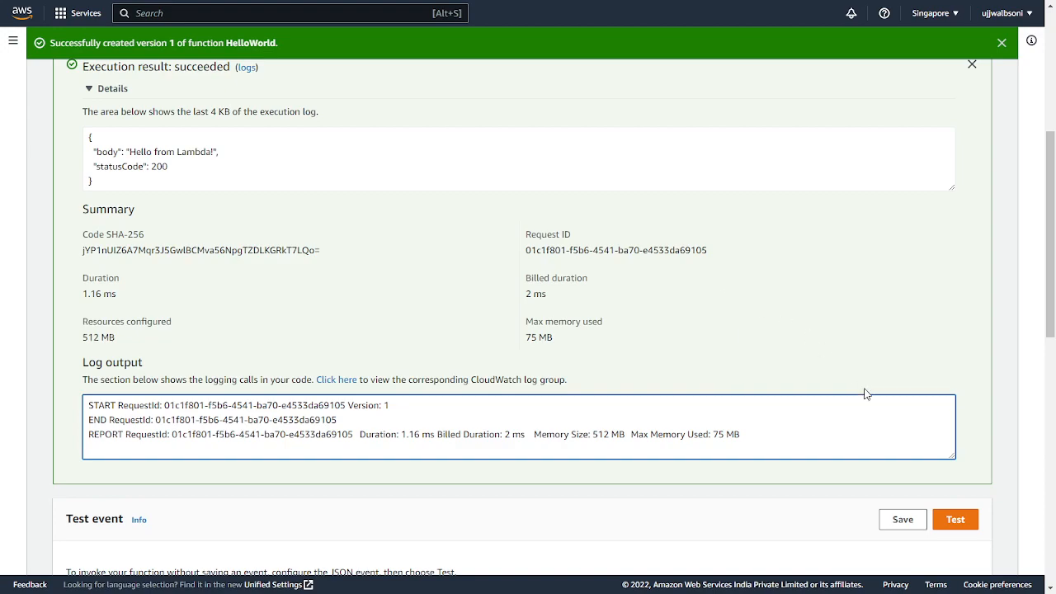
pyautogui.click(955, 518)
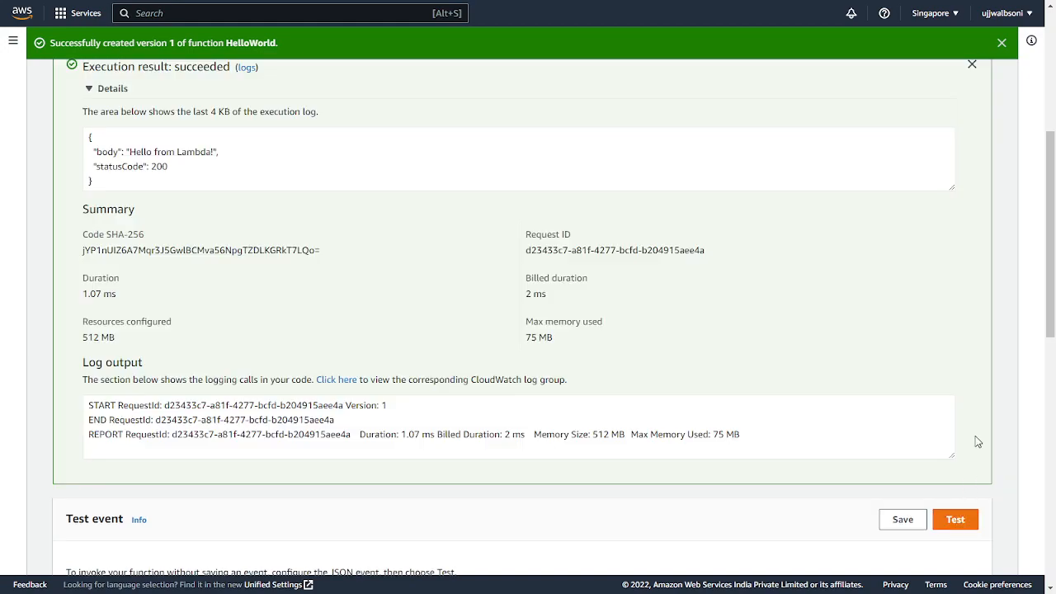